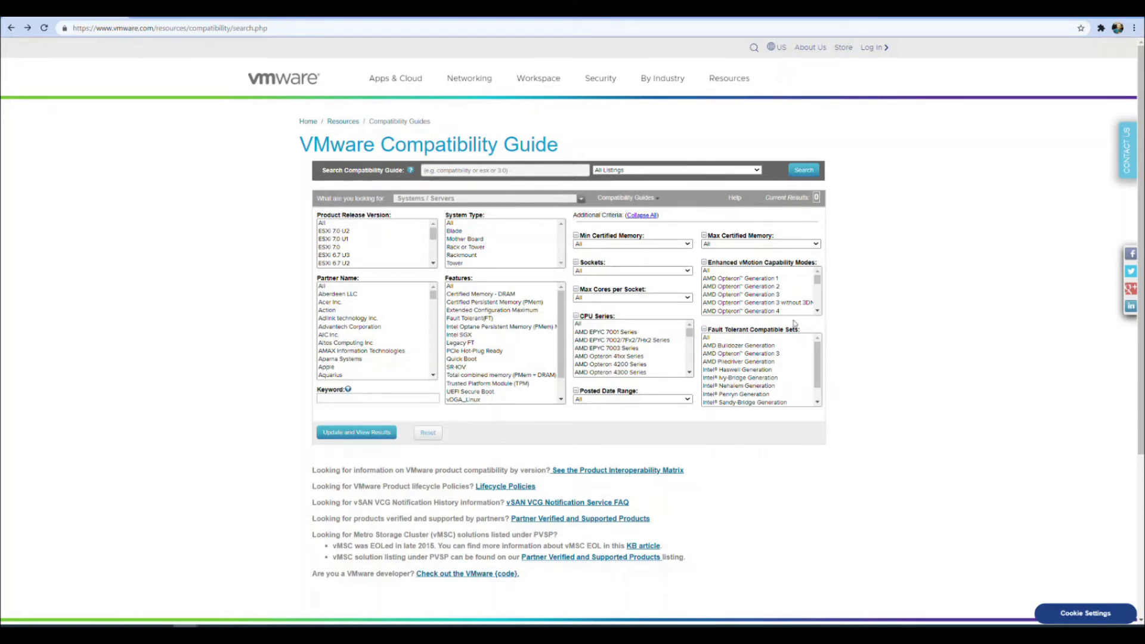
- Search Horizon (Thin Clients) for Horizon Client 2106 and partner 10ZiG, and view the matching models
click(485, 198)
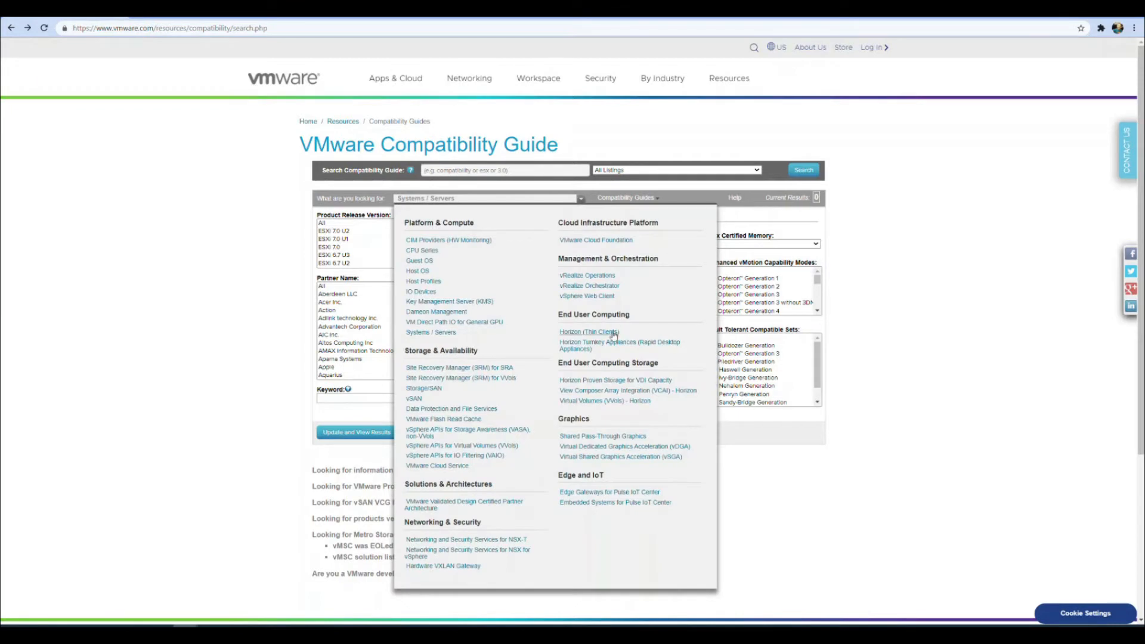
click(588, 332)
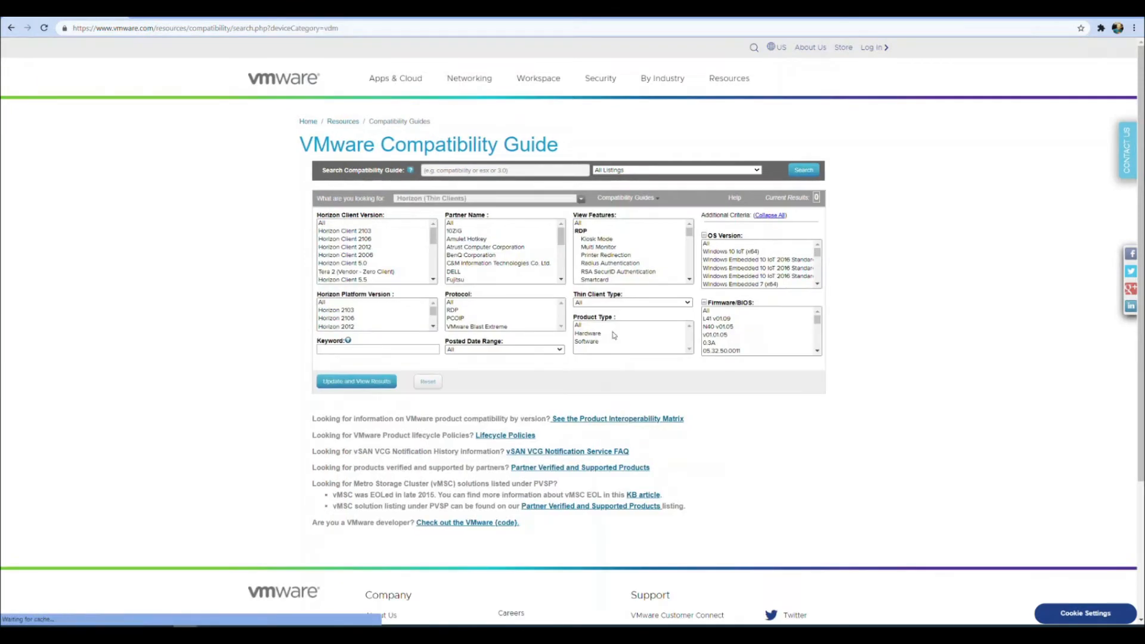
click(345, 239)
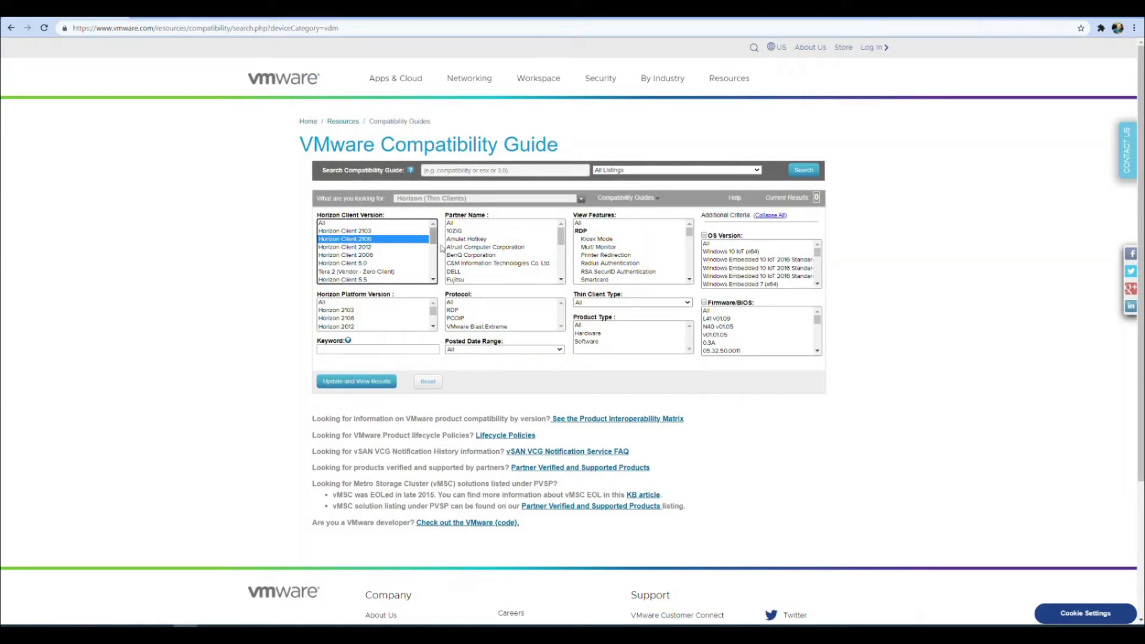
click(454, 223)
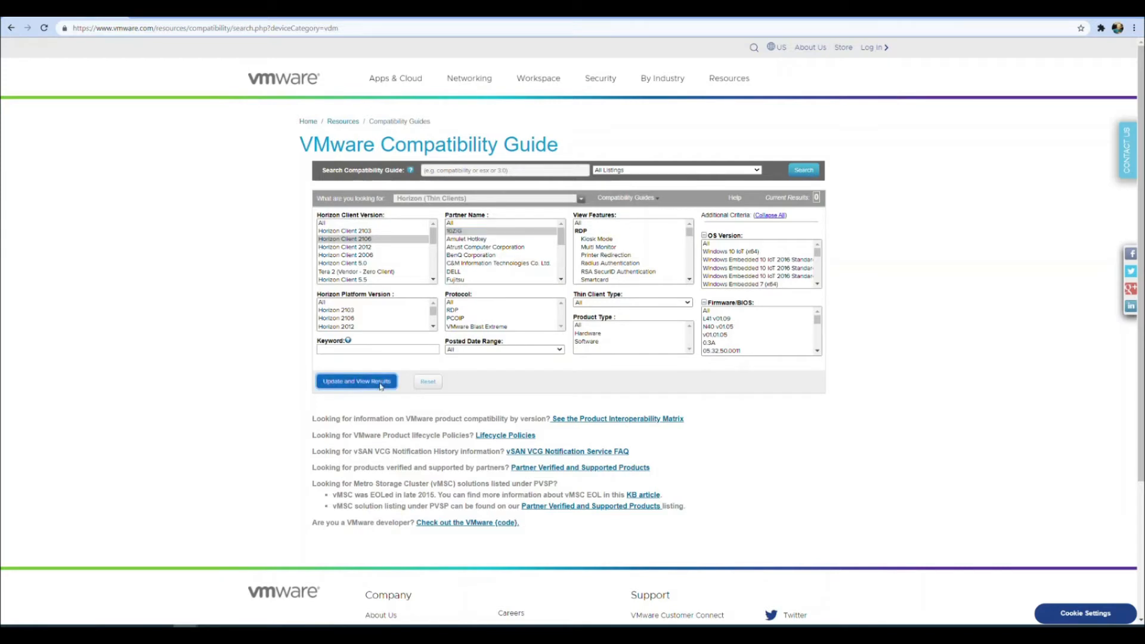
click(356, 381)
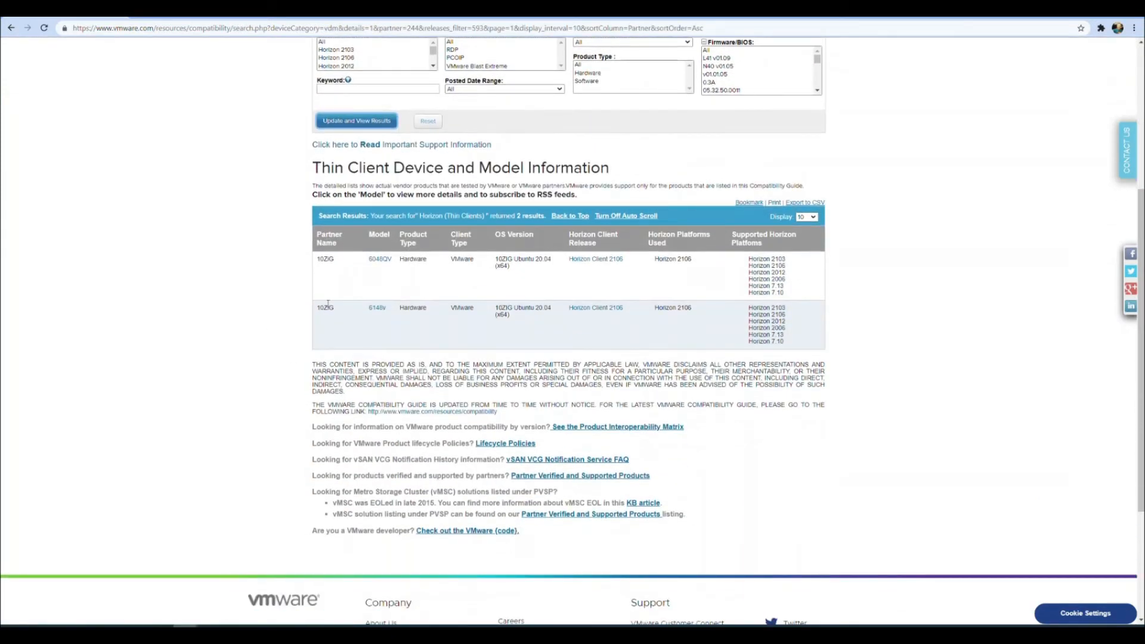
mouse_move(380, 259)
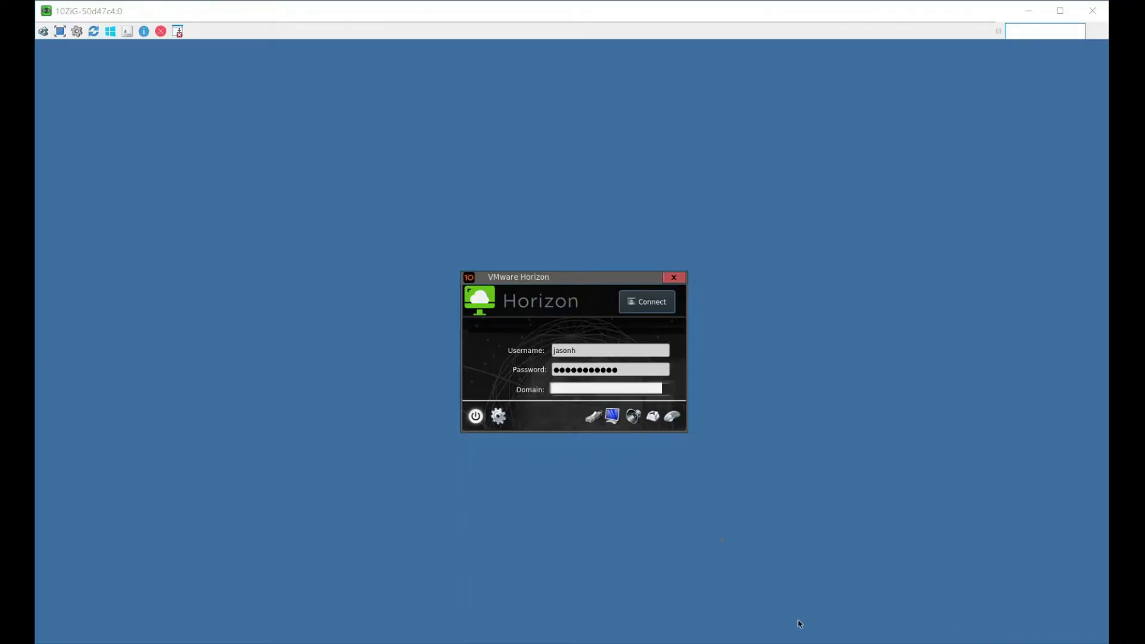
mouse_move(731, 514)
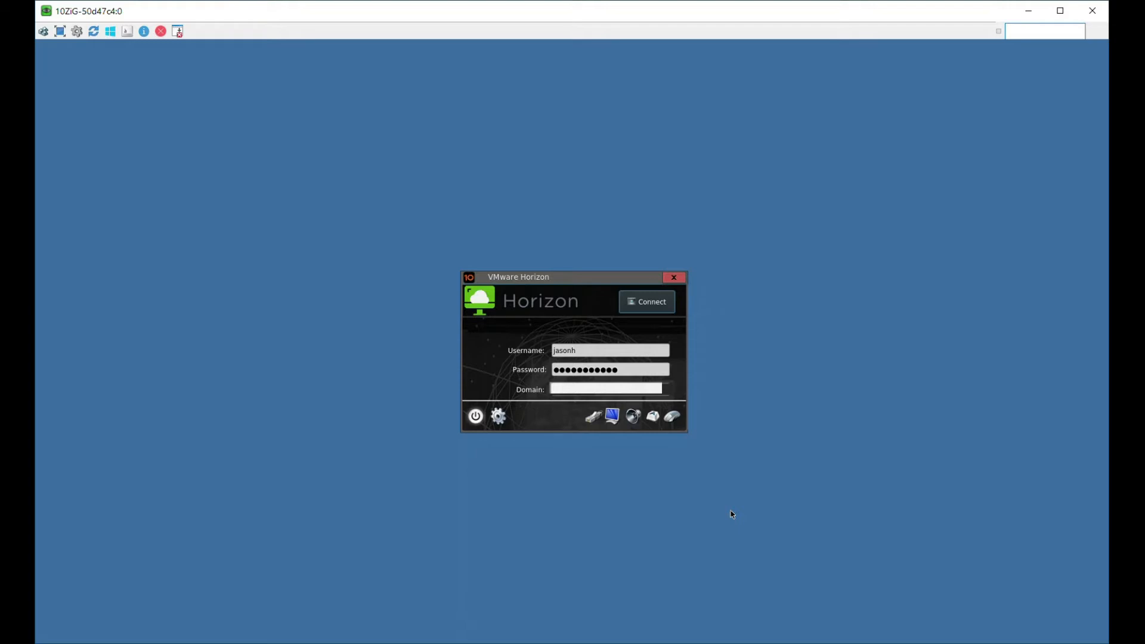
mouse_move(499, 422)
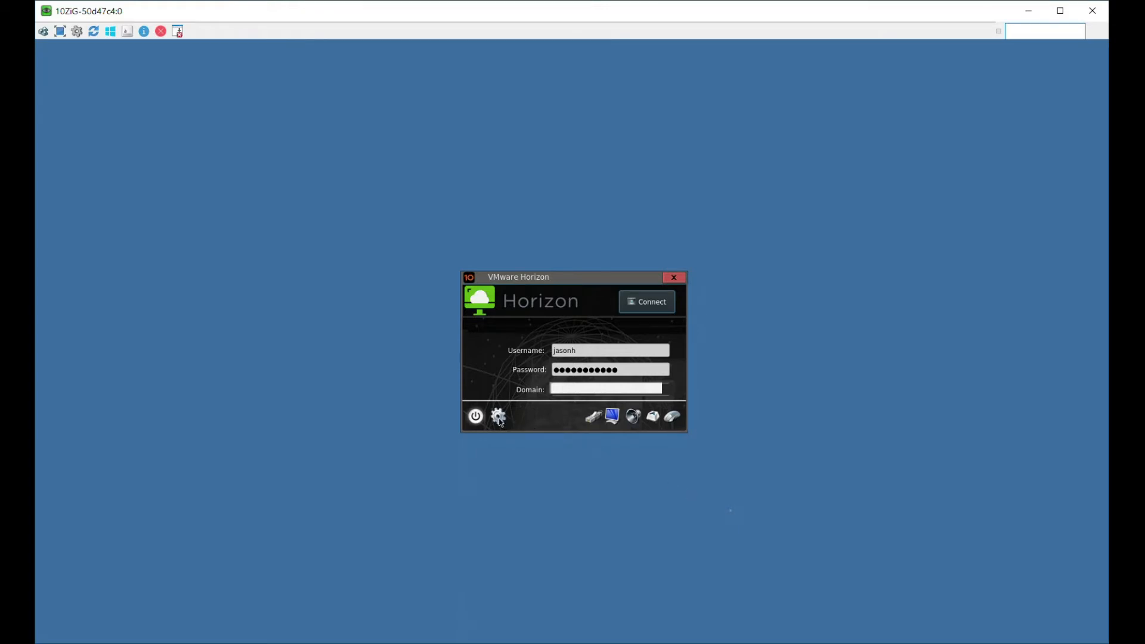
- Open the thin client Control Panel via the gear icon on the Horizon login dialog
click(499, 416)
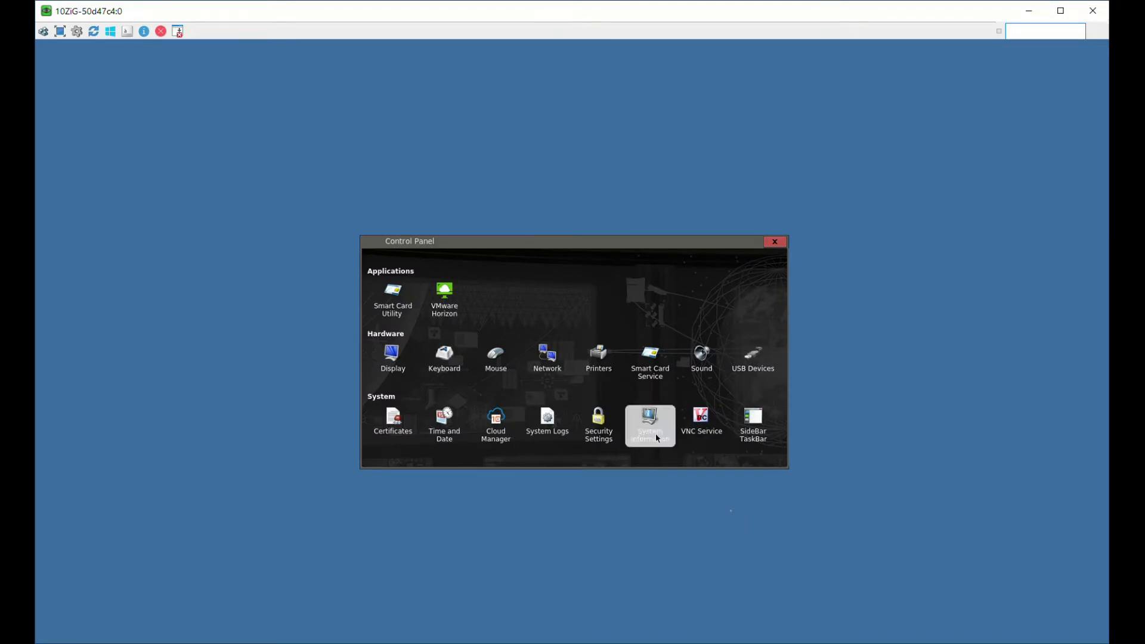
double_click(649, 425)
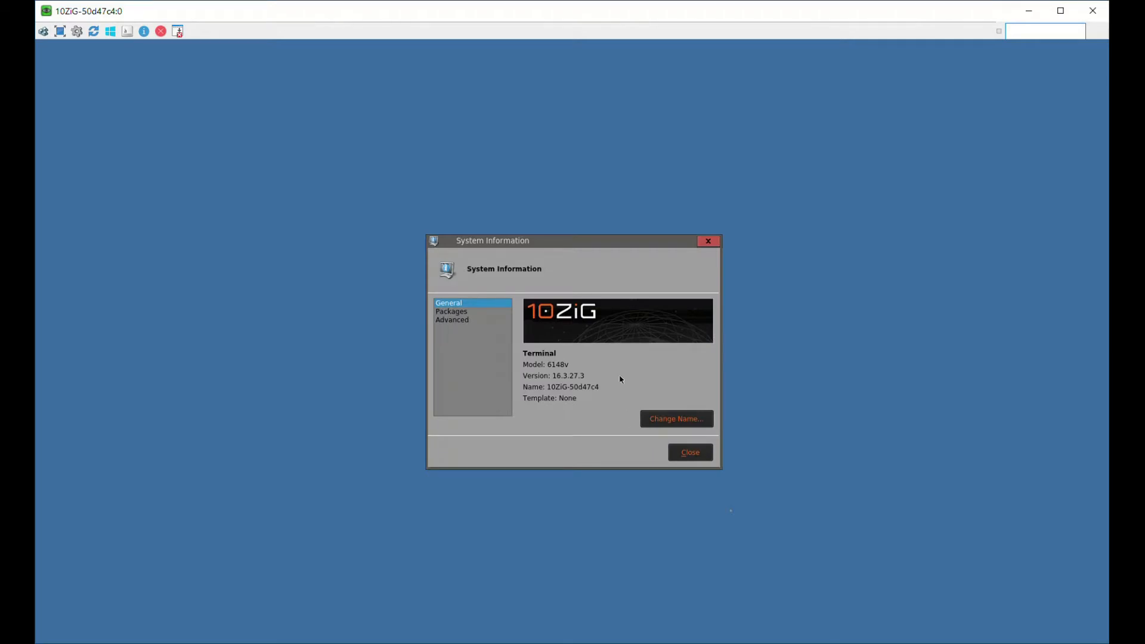
mouse_move(592, 380)
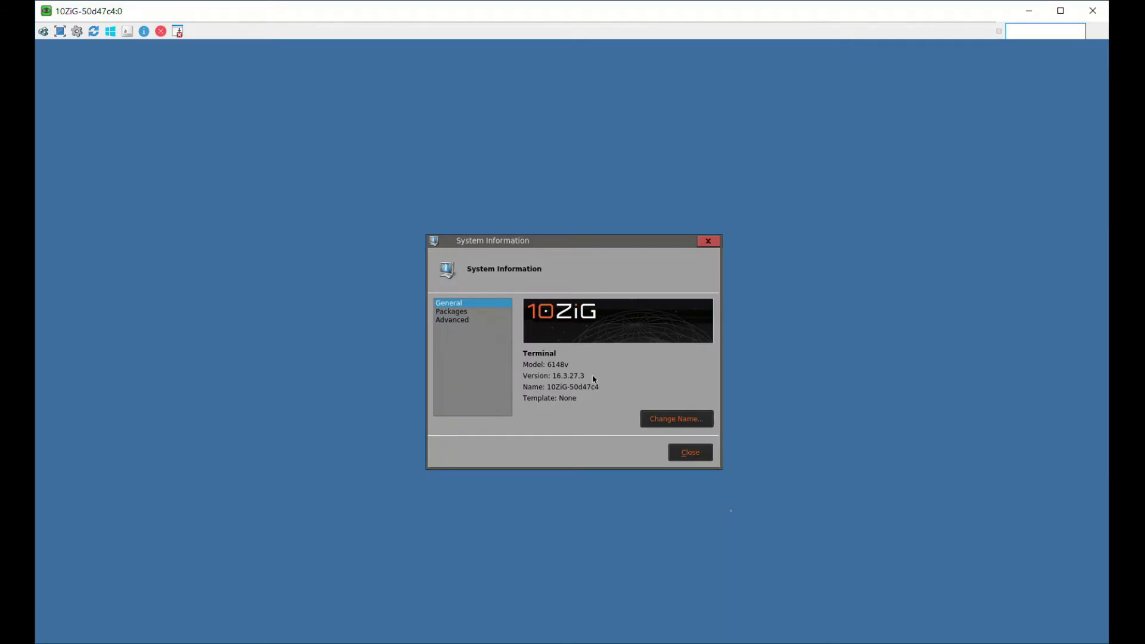
mouse_move(731, 514)
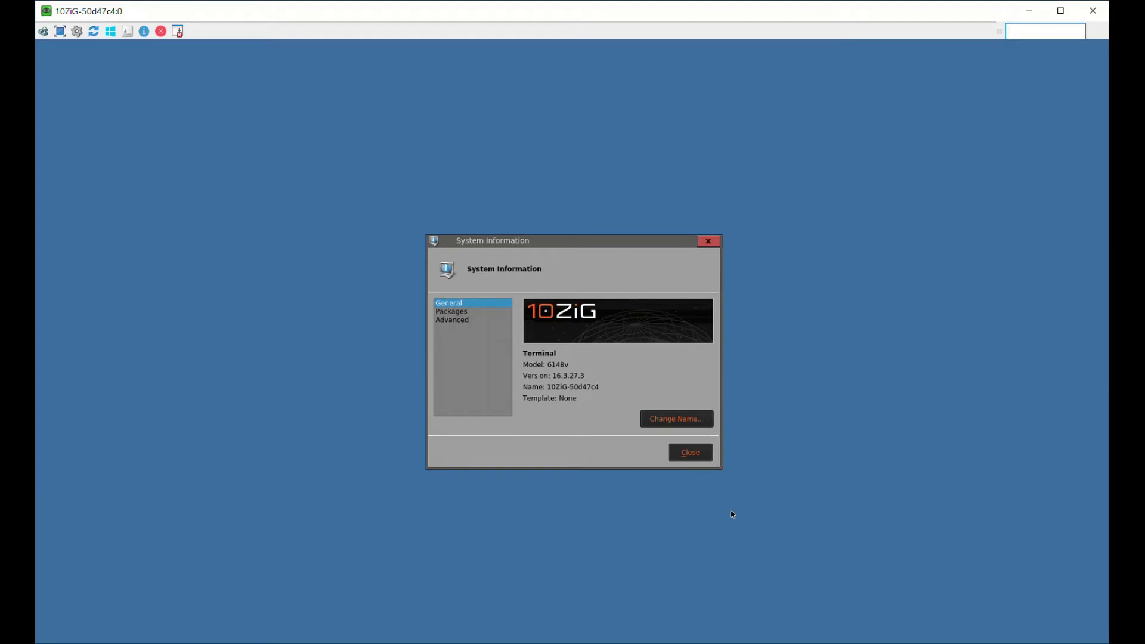
mouse_move(481, 316)
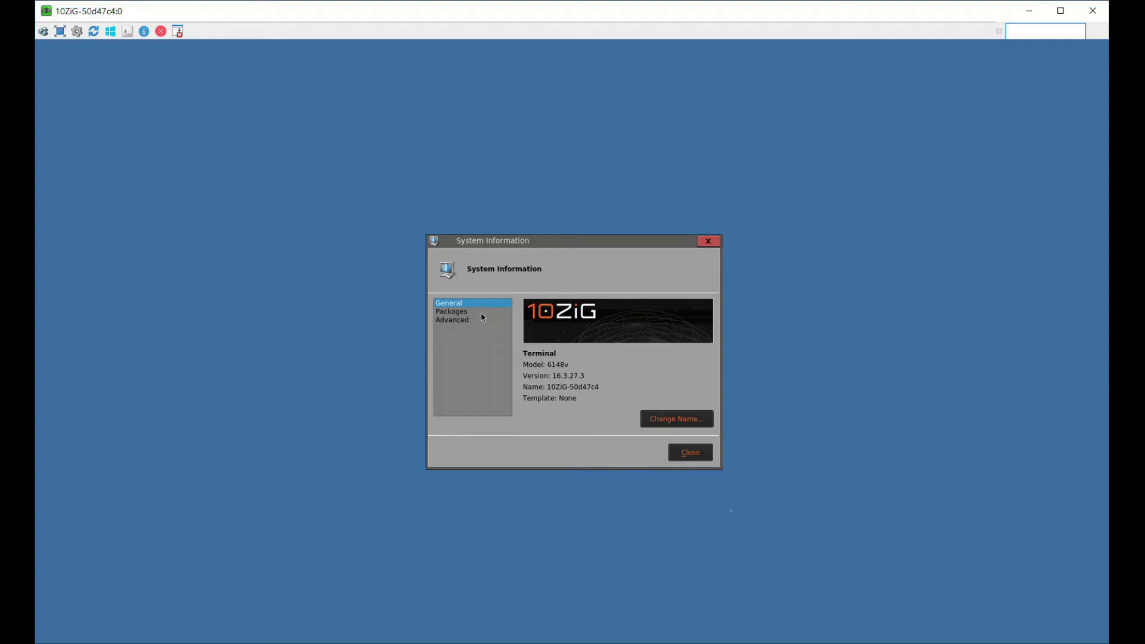
click(450, 311)
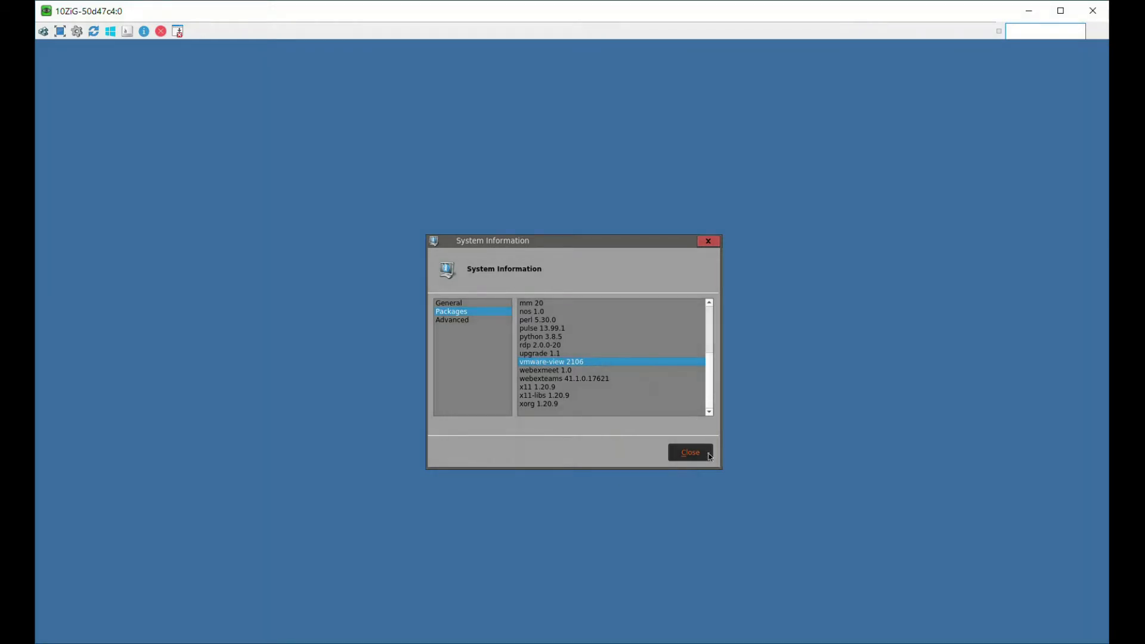
click(689, 452)
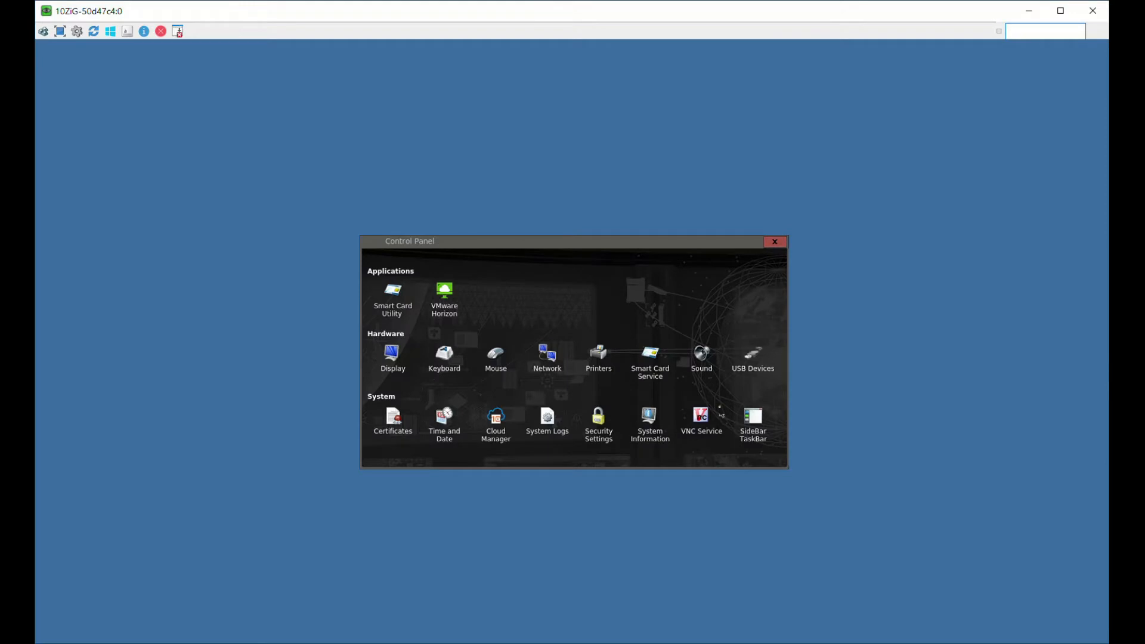
click(773, 243)
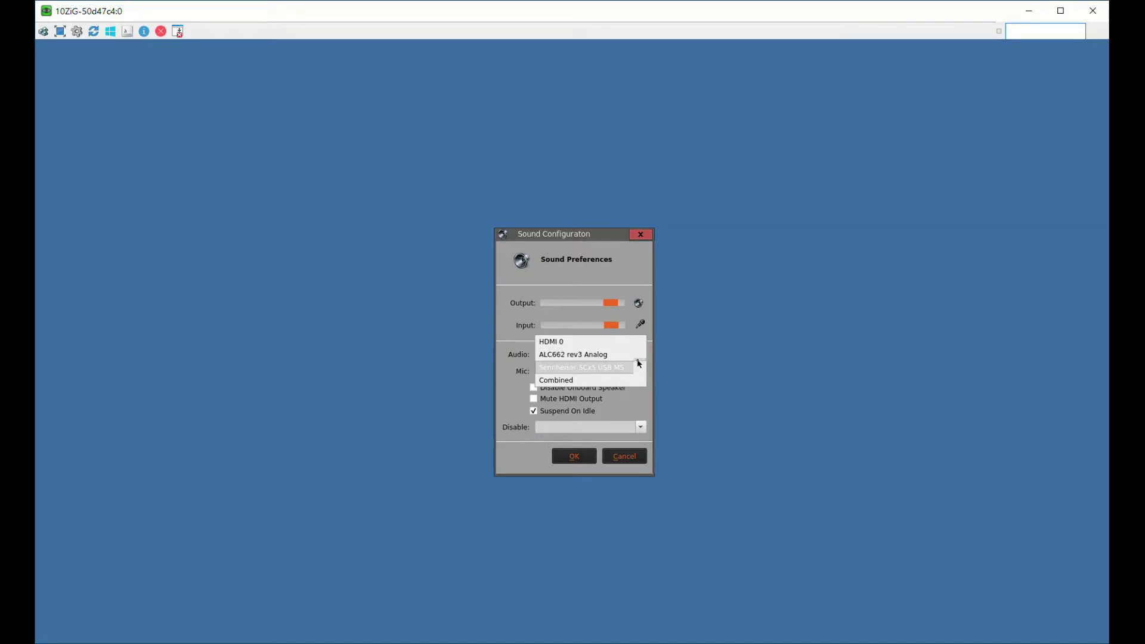
mouse_move(573, 354)
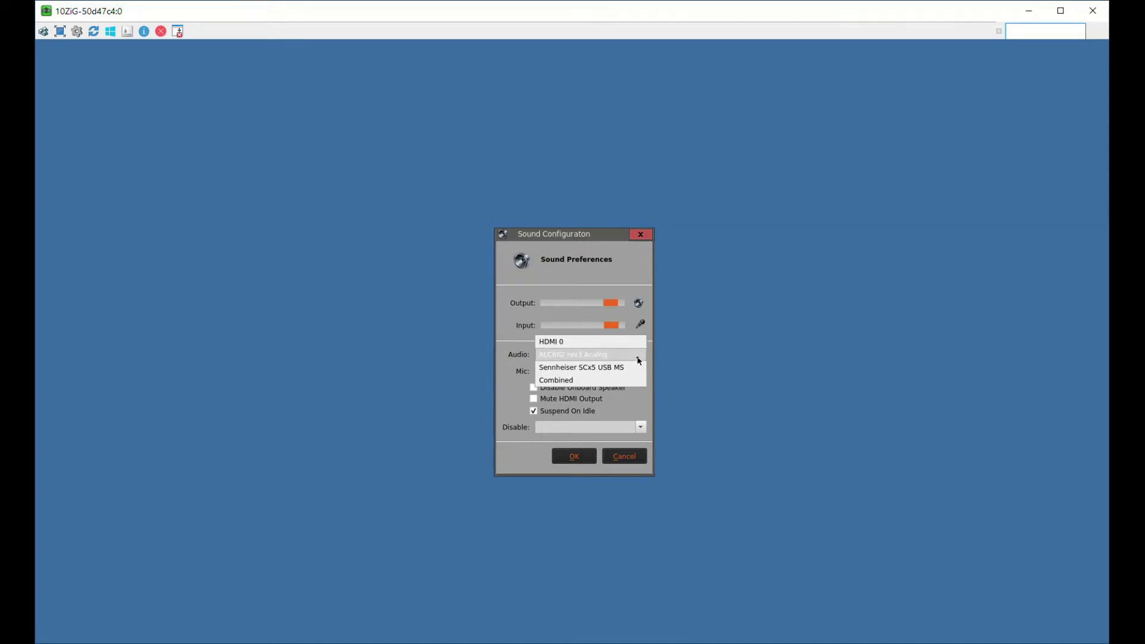
click(572, 354)
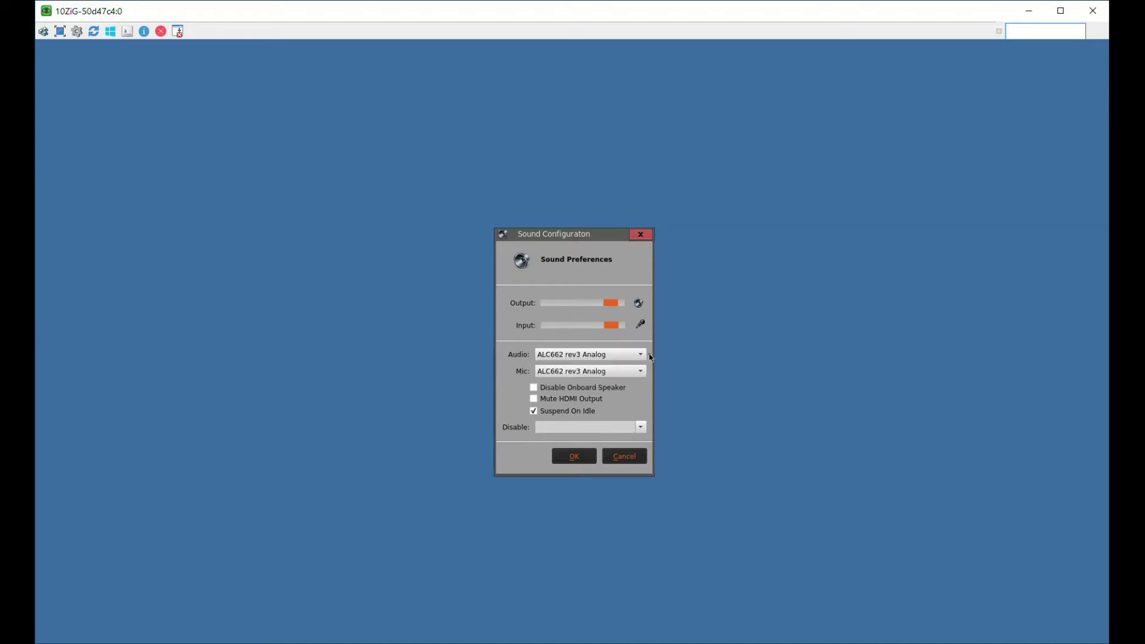
mouse_move(641, 370)
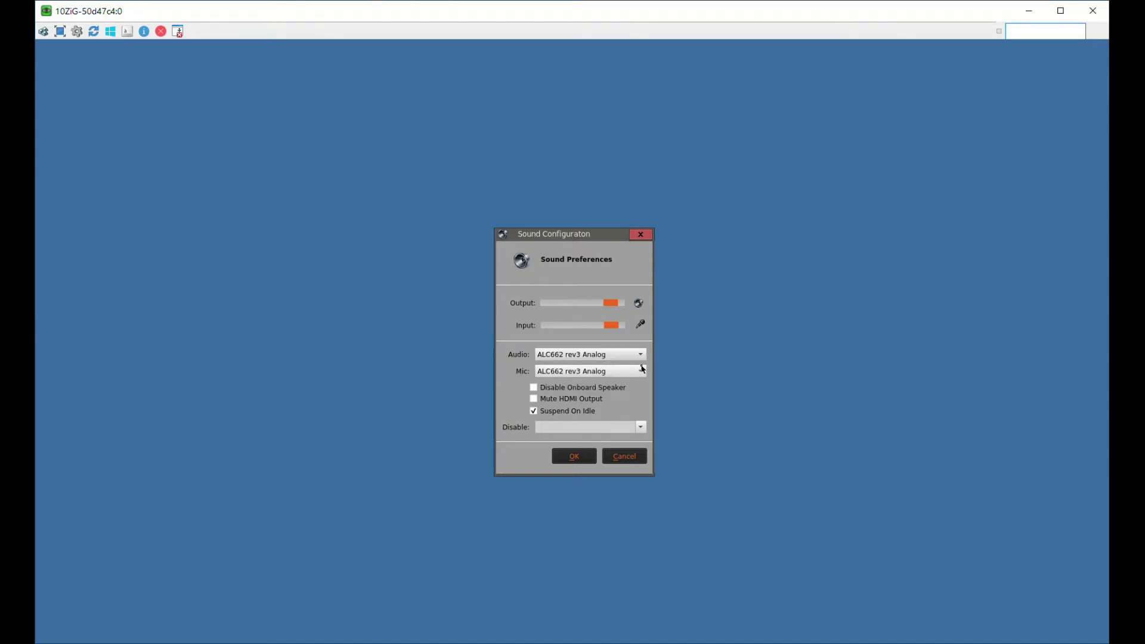
click(641, 370)
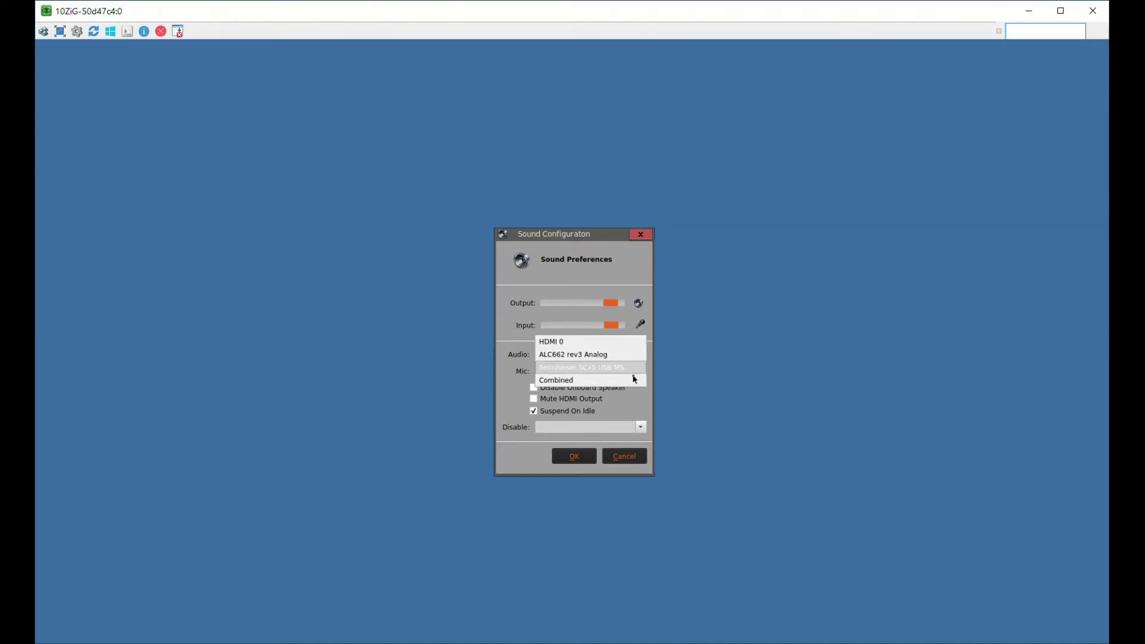
click(572, 354)
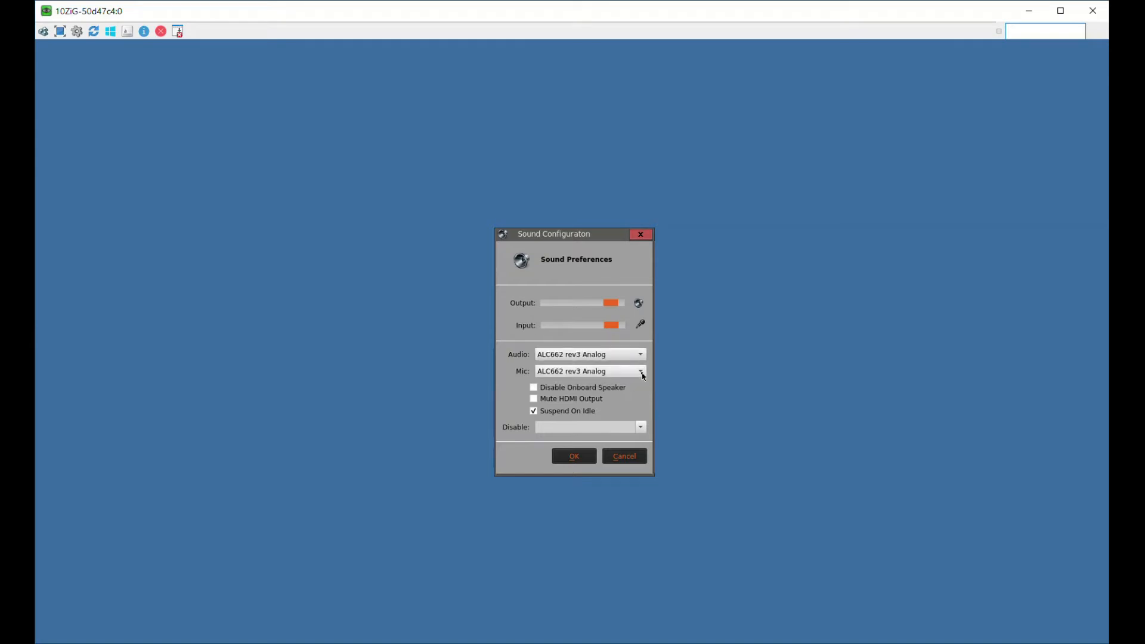
click(641, 354)
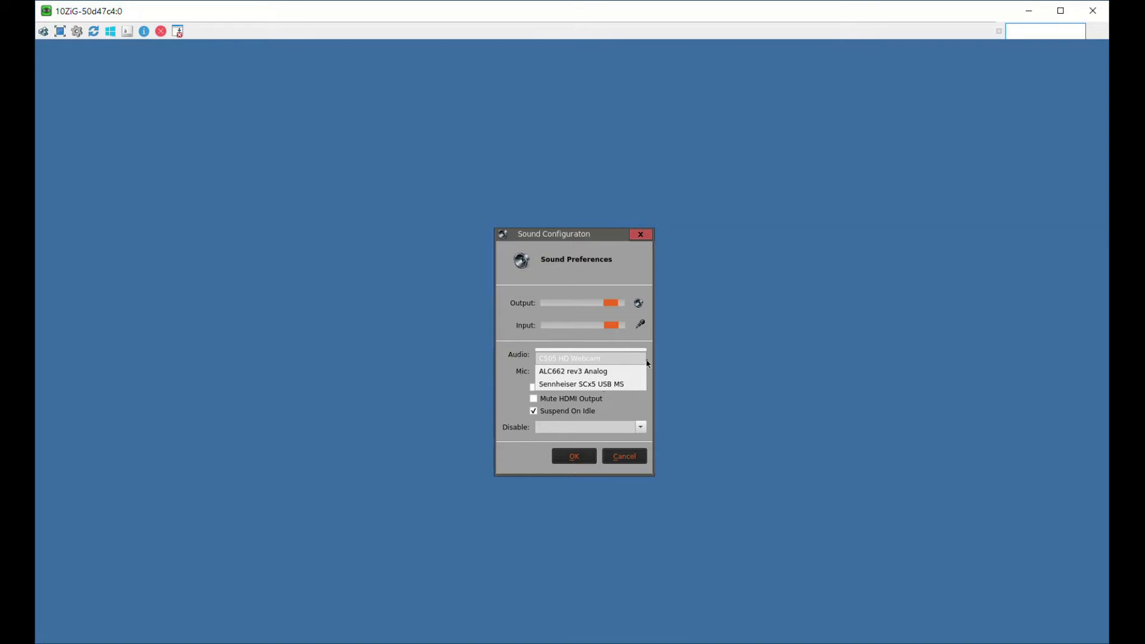
click(572, 371)
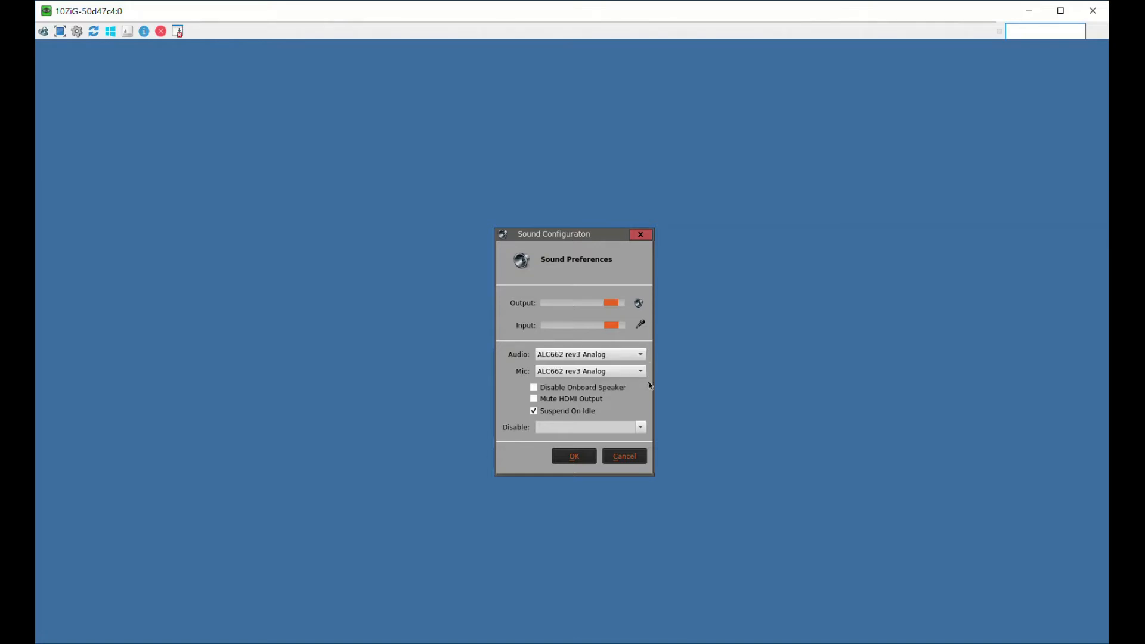
mouse_move(647, 399)
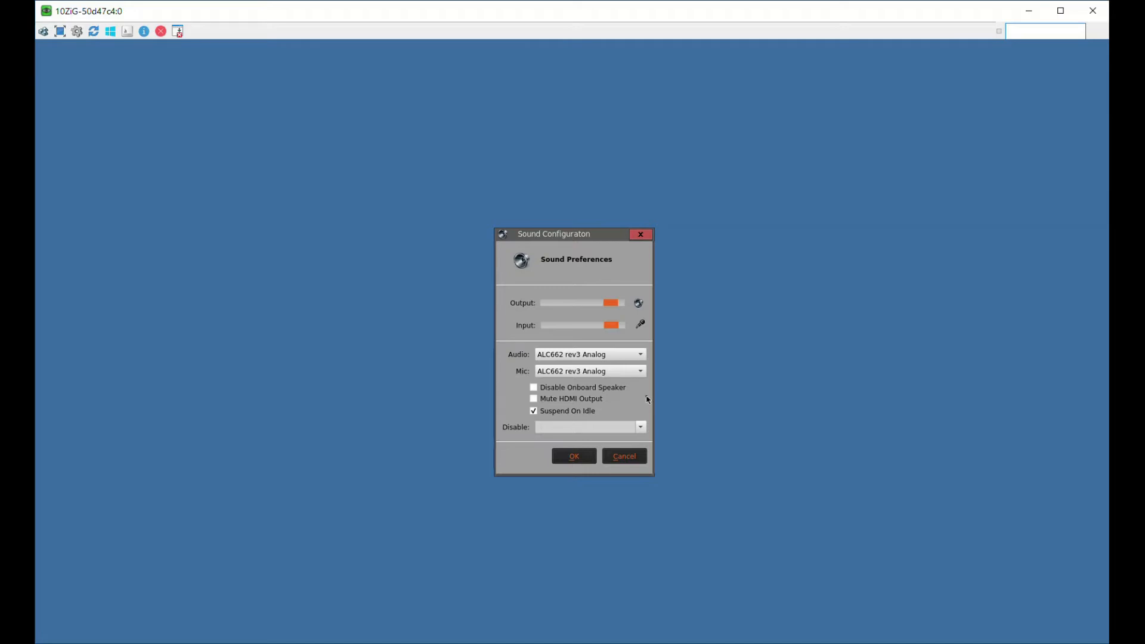
mouse_move(643, 442)
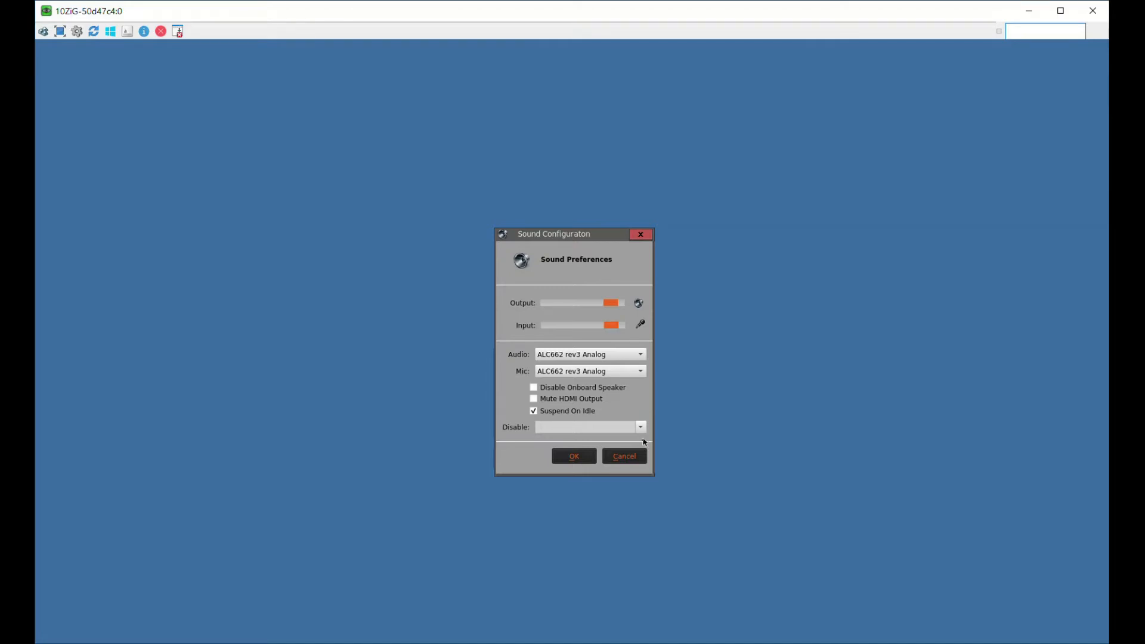
click(640, 234)
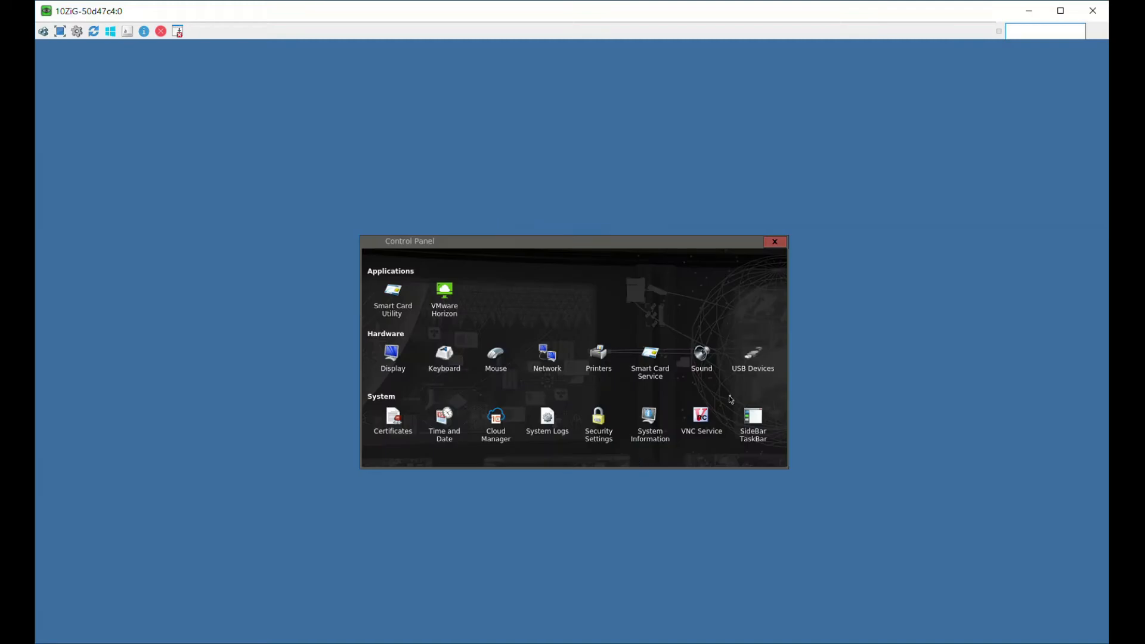
- Review USB Device Redirection rules, keeping webcams excluded and the Logitech audio device included
click(775, 242)
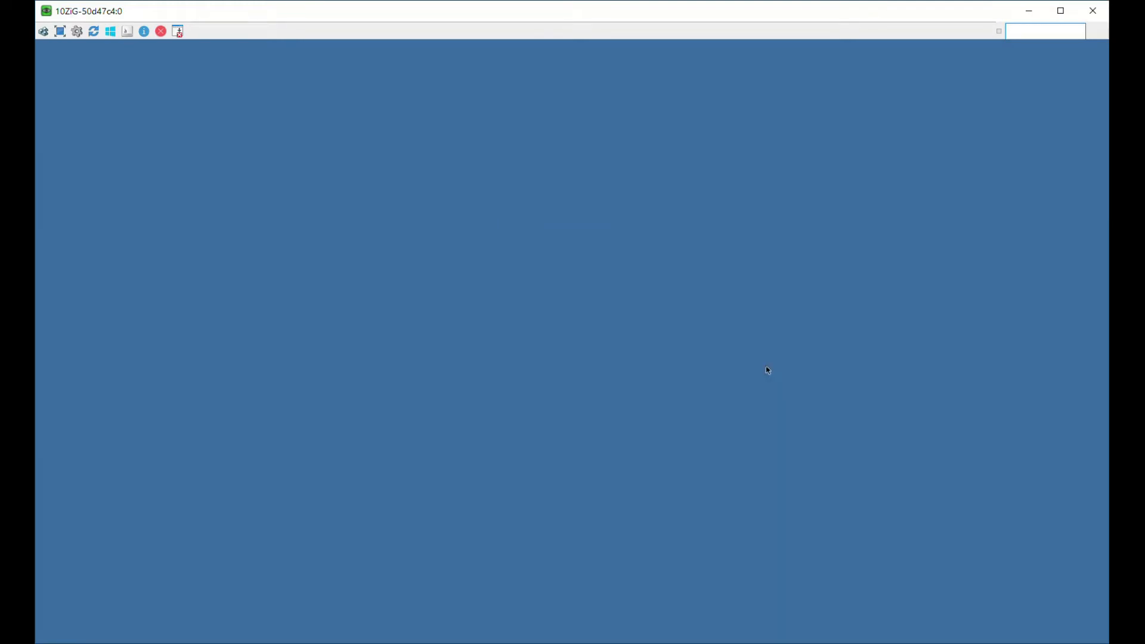
click(176, 31)
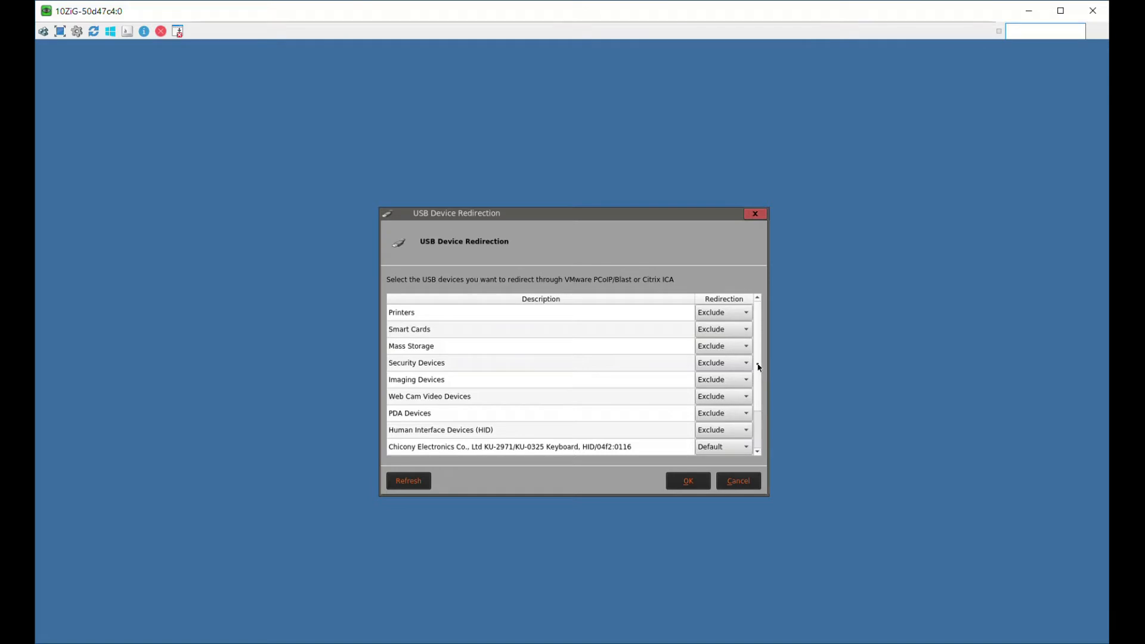
scroll(down, 3)
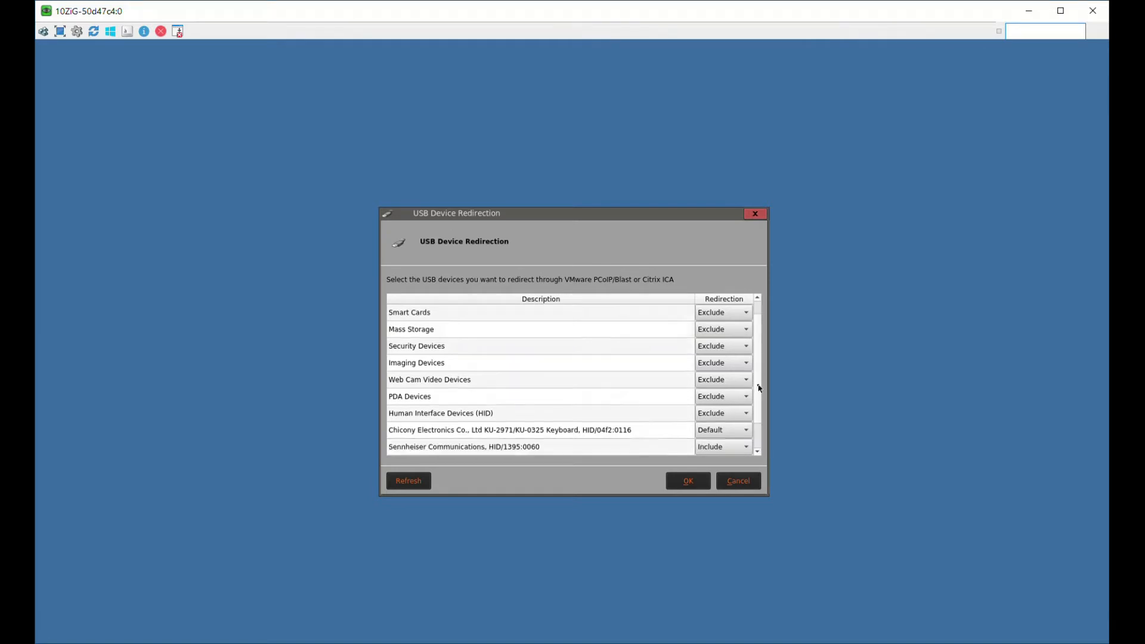
scroll(down, 3)
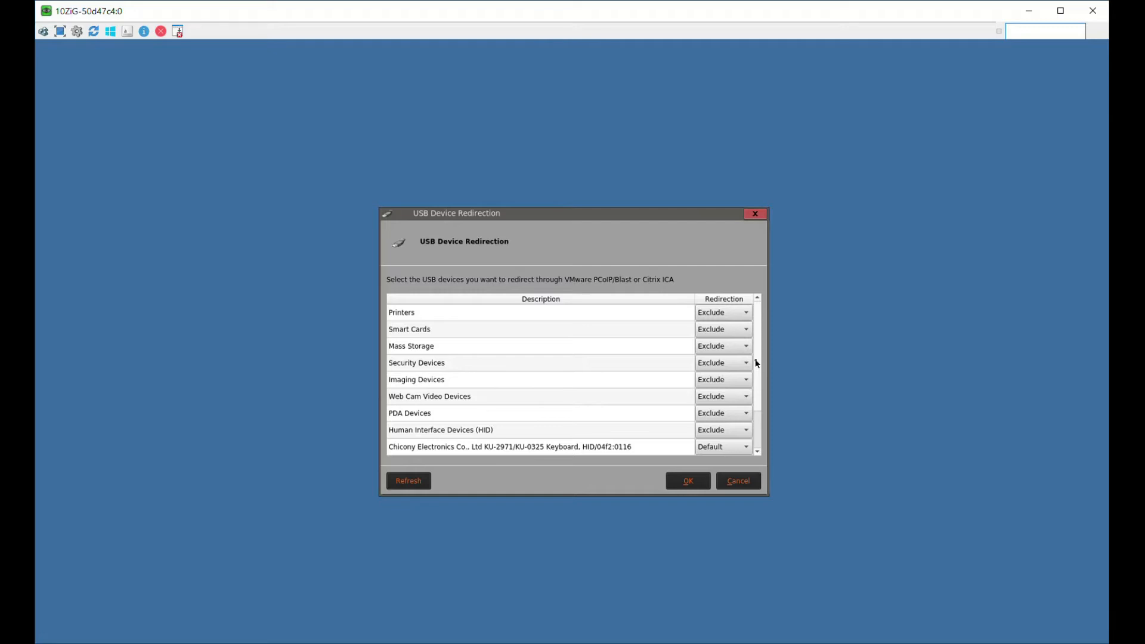
mouse_move(602, 400)
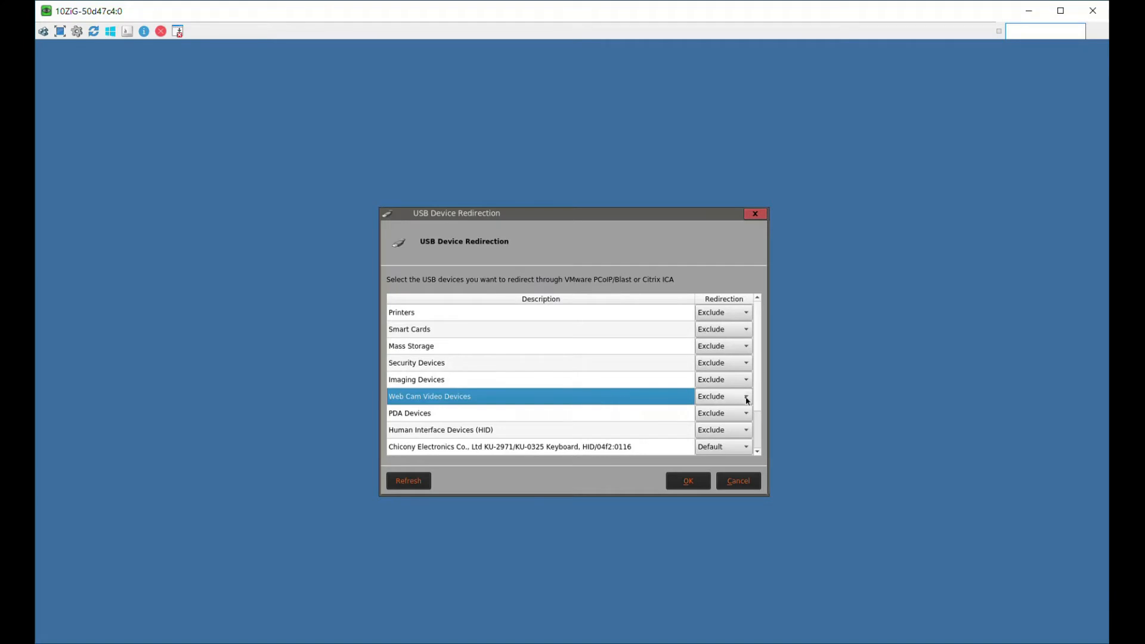
scroll(down, 3)
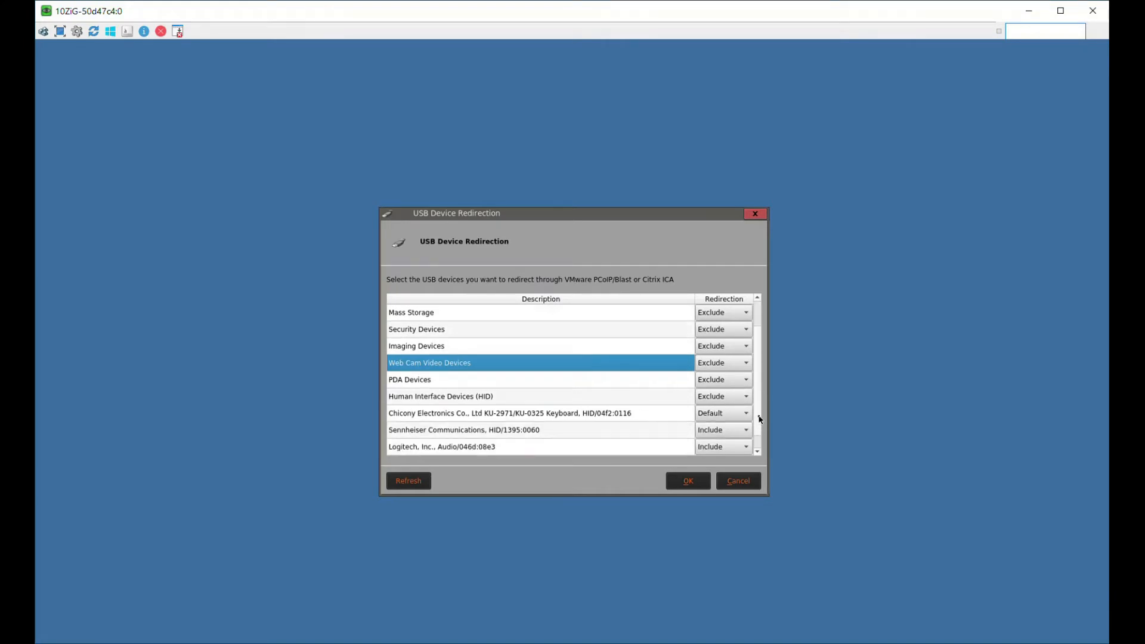
scroll(down, 3)
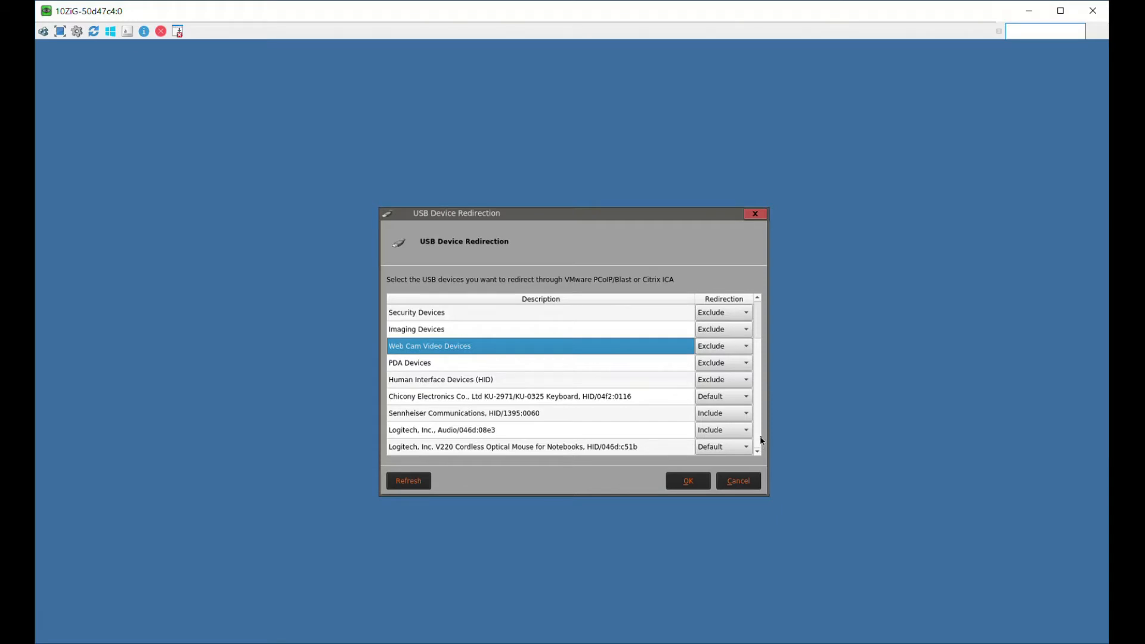
click(464, 413)
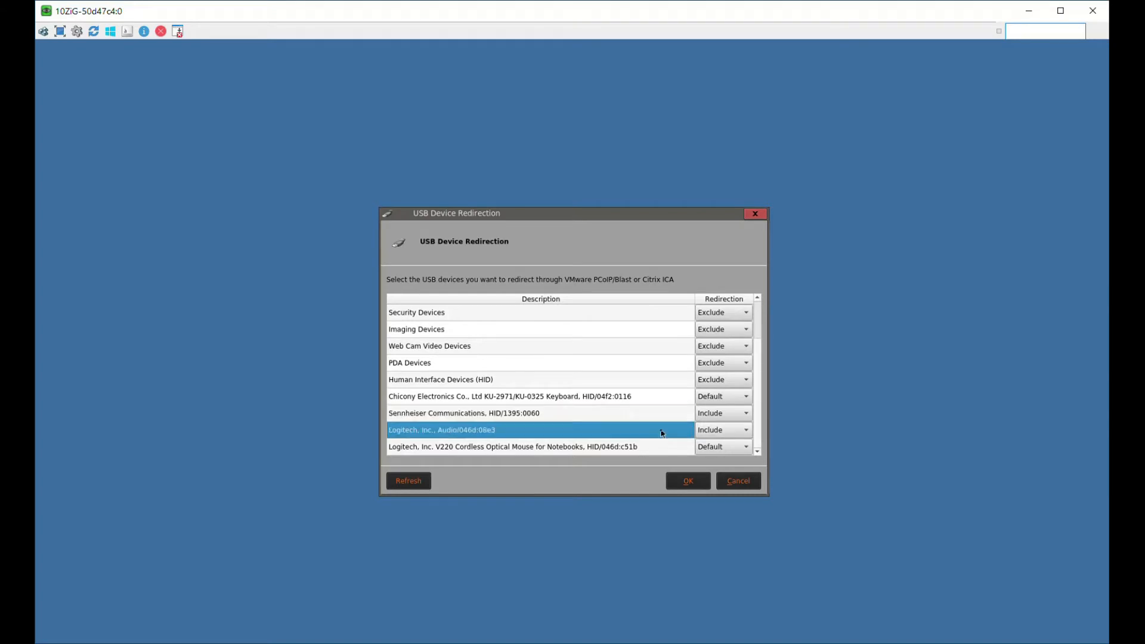
mouse_move(738, 417)
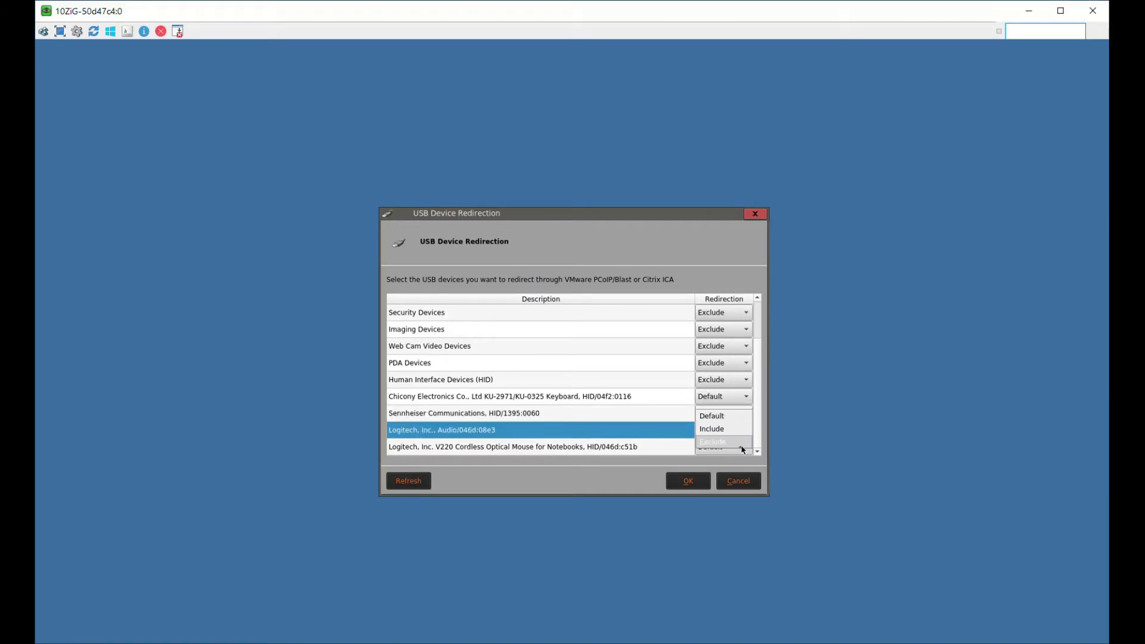
click(711, 441)
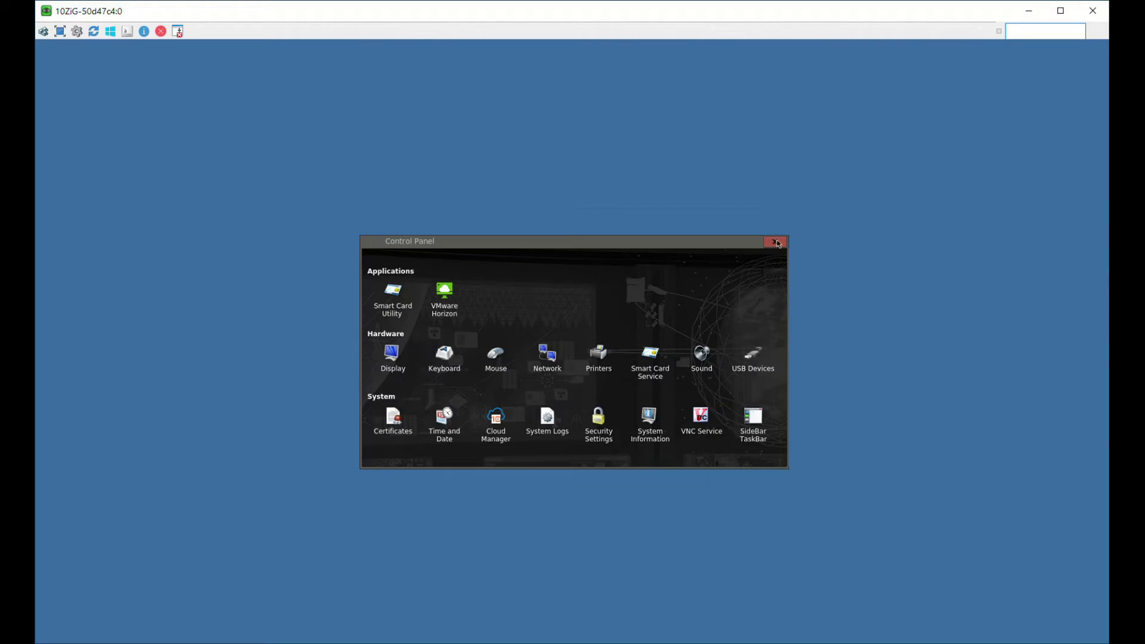
mouse_move(775, 242)
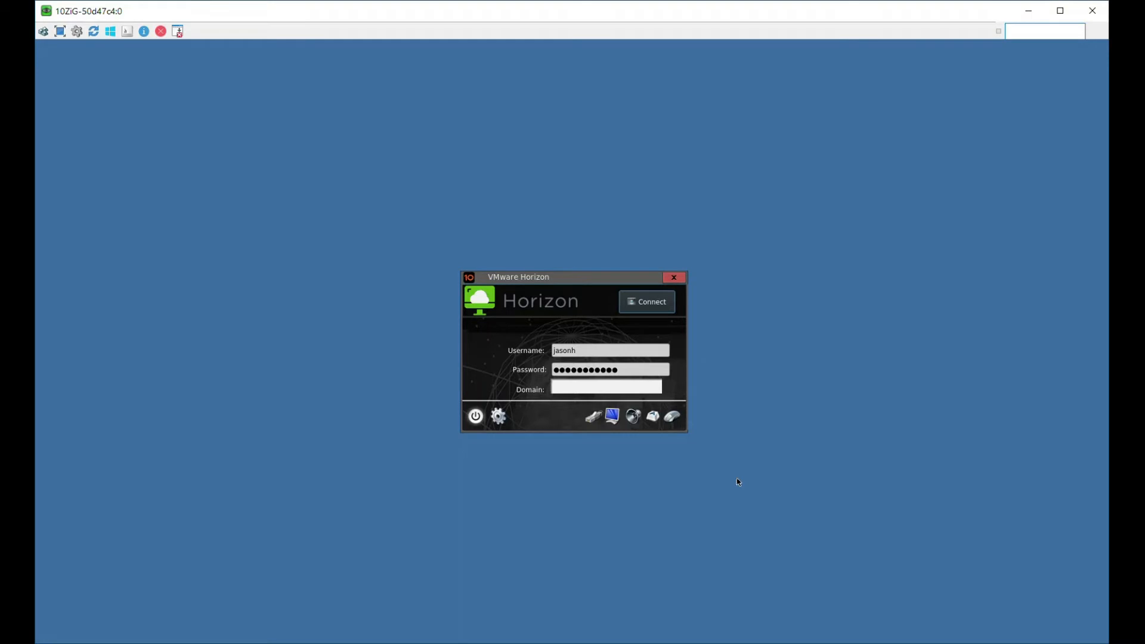
- Connect to the Horizon server with the stored credentials to list the available desktops
click(645, 302)
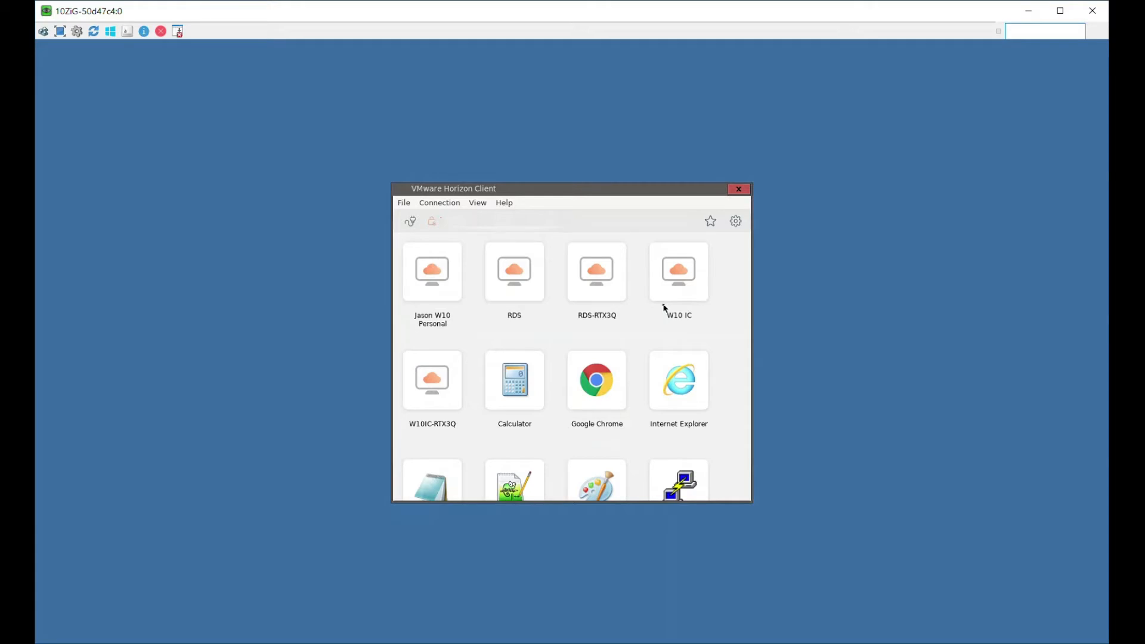
mouse_move(468, 330)
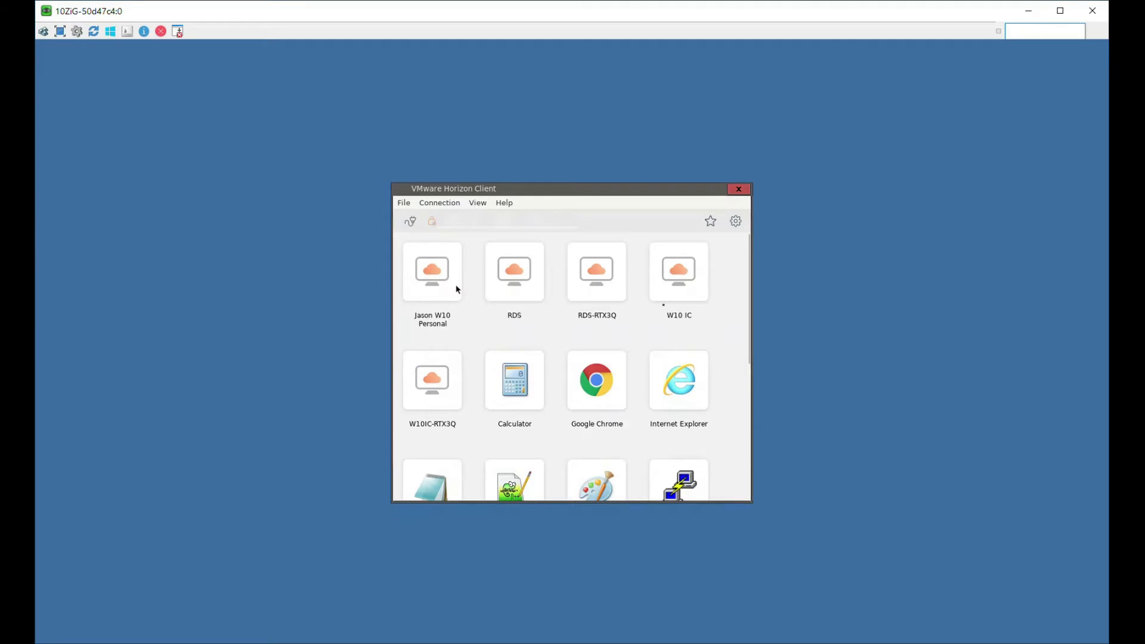
mouse_move(454, 285)
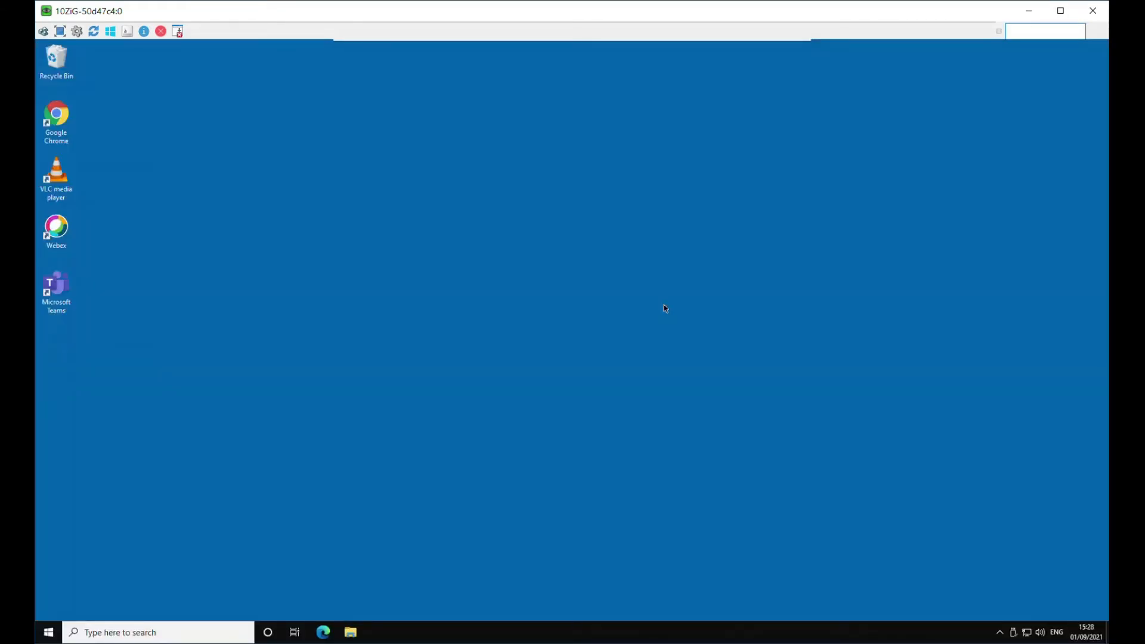
mouse_move(447, 317)
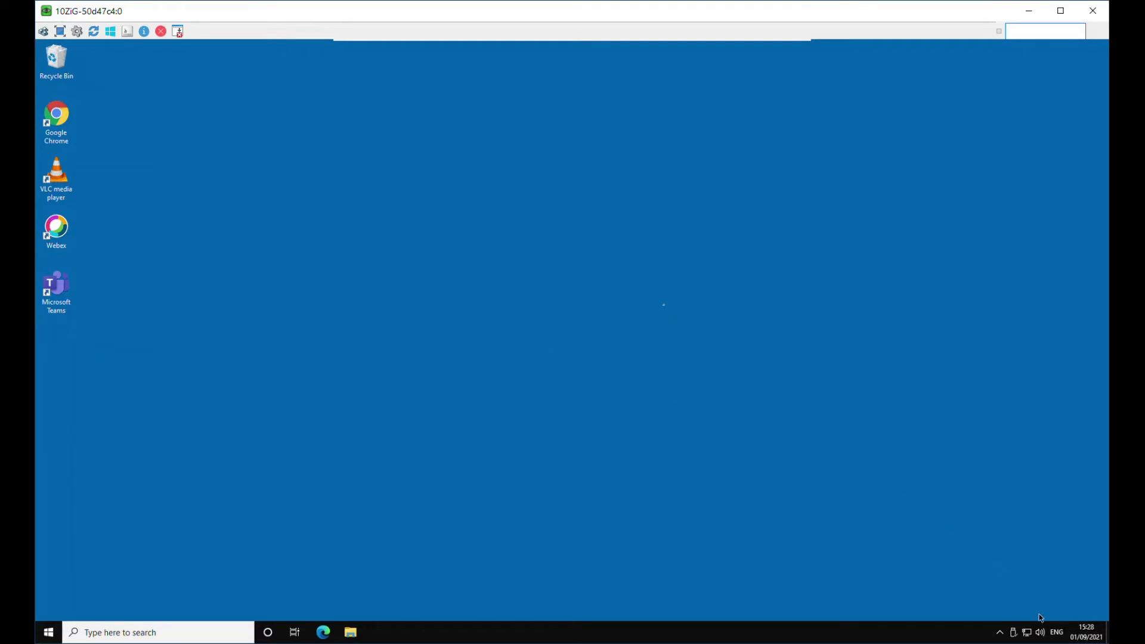
click(1040, 632)
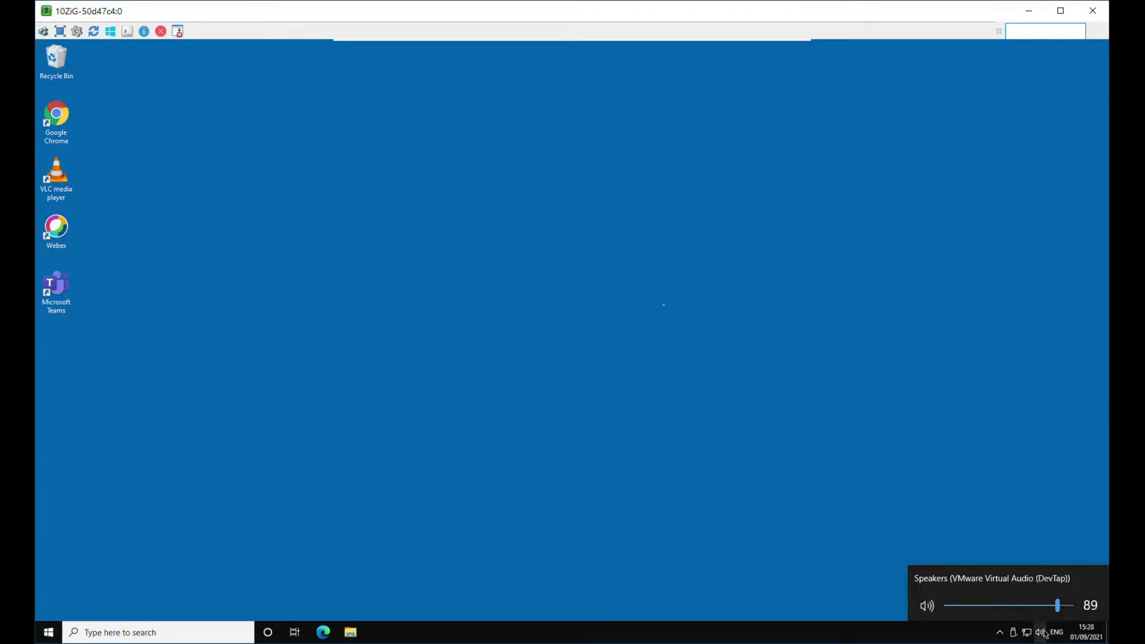
mouse_move(1059, 582)
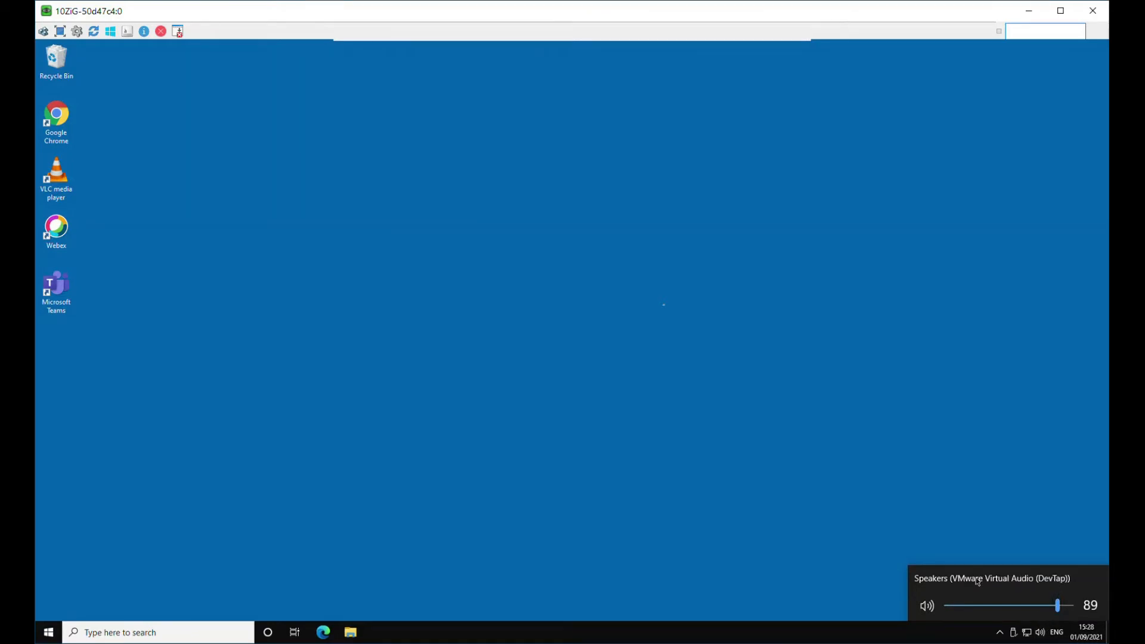
mouse_move(1076, 586)
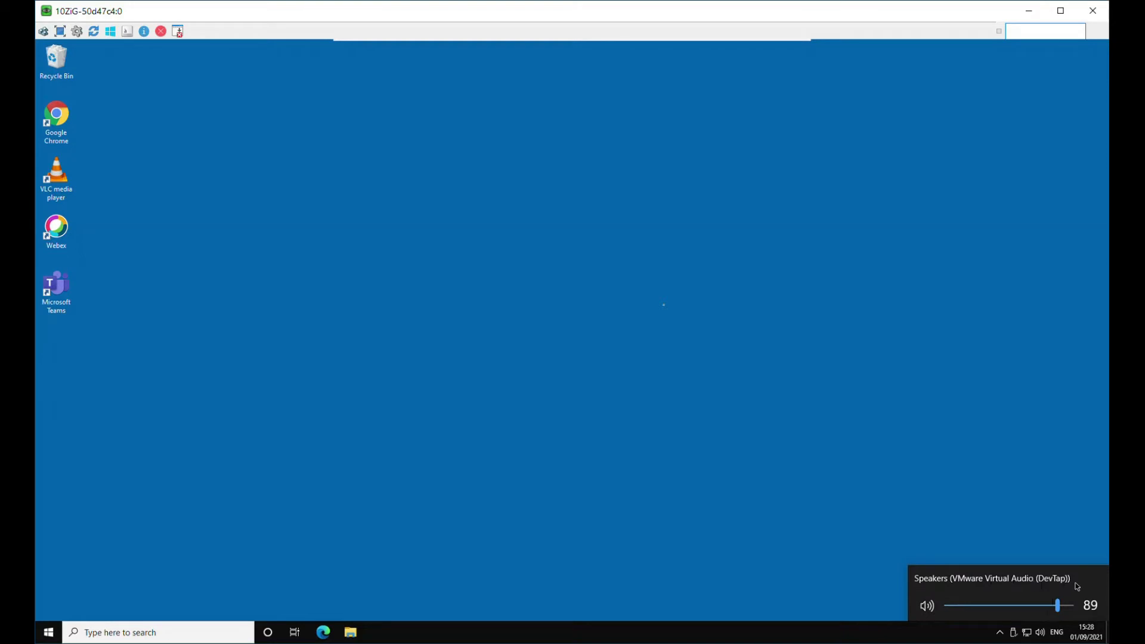
mouse_move(1087, 587)
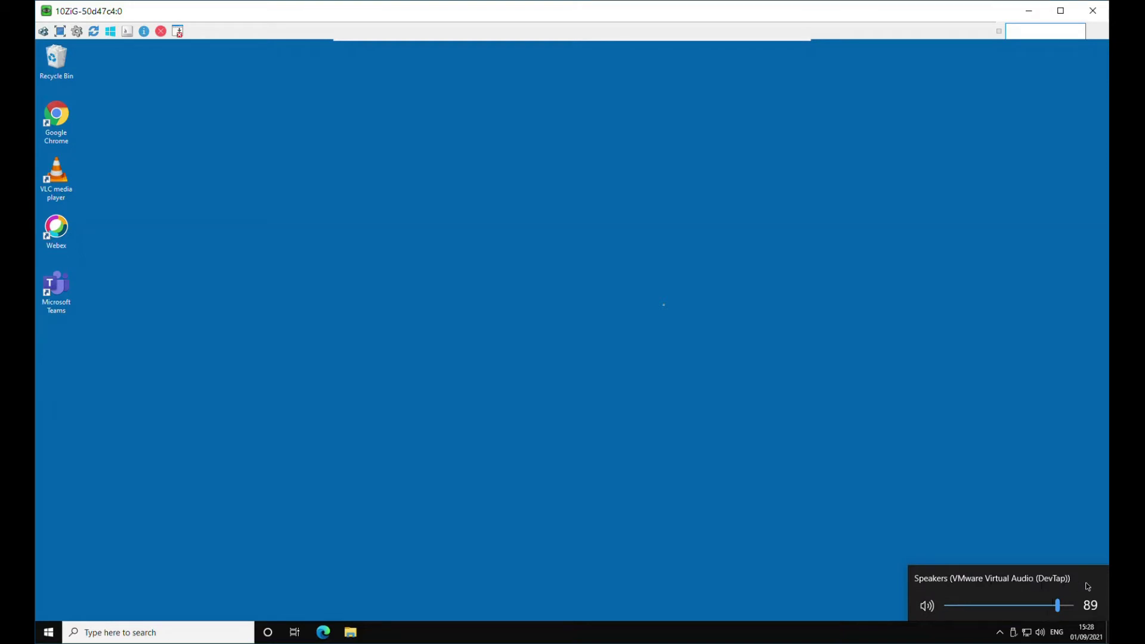
mouse_move(664, 307)
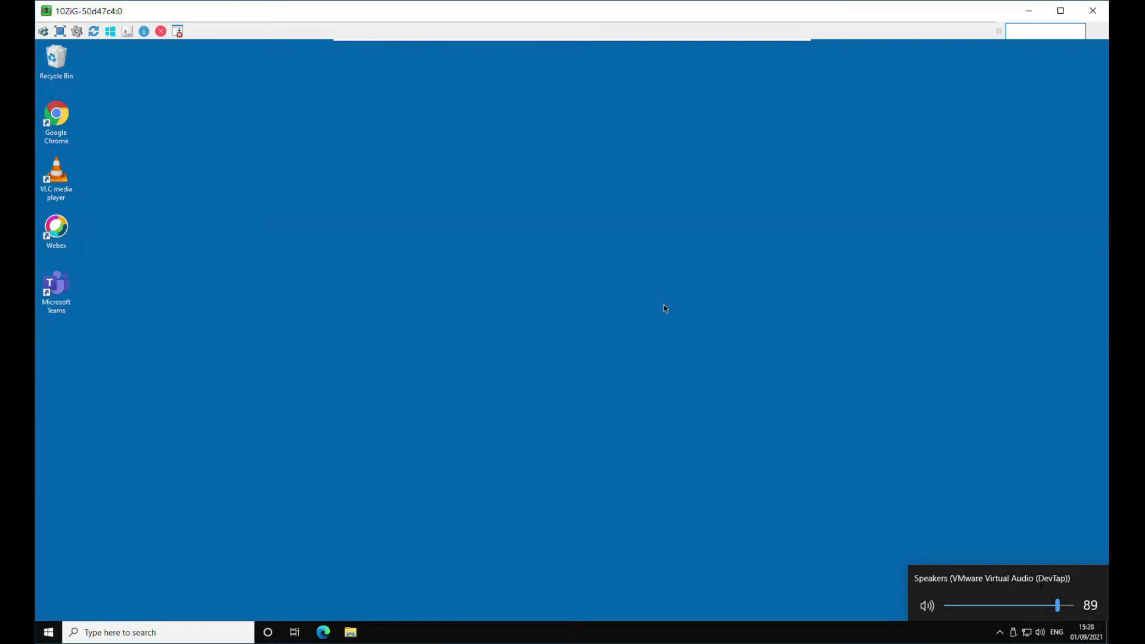
mouse_move(148, 351)
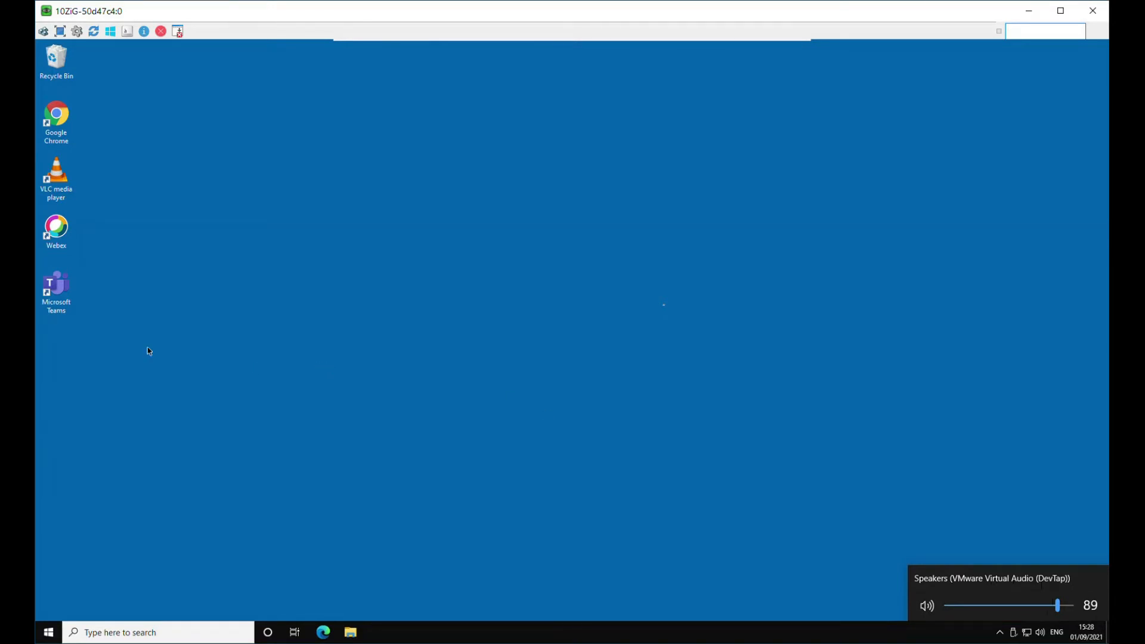
click(56, 293)
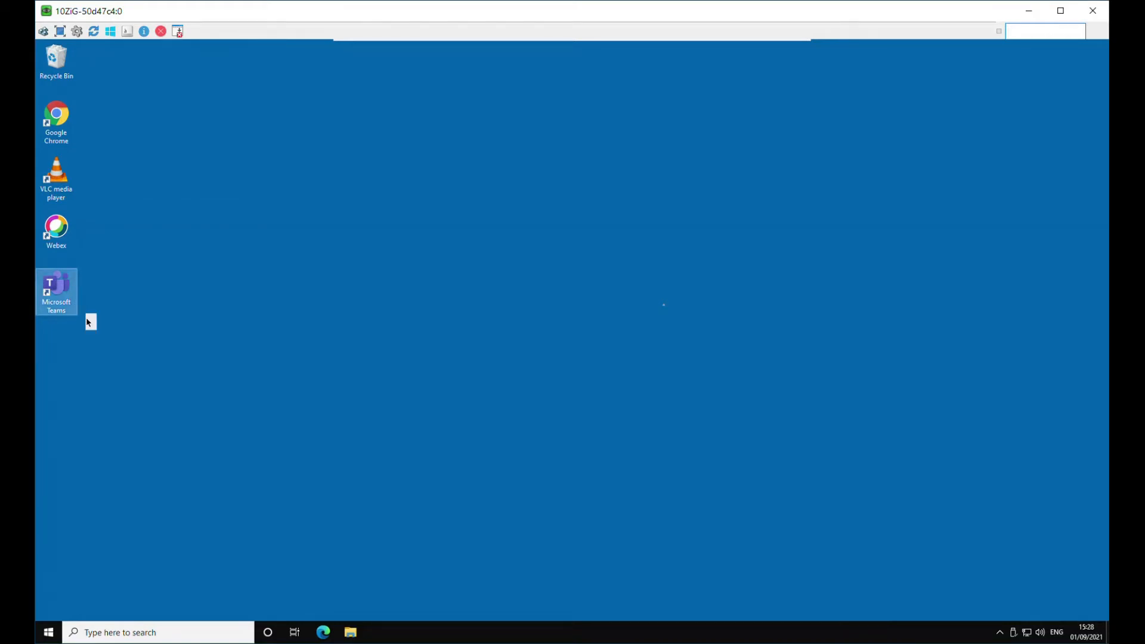
- Launch Teams and show About > Version reporting 1.4.00.19572 (64-bit), VMware Media Optimized
double_click(56, 291)
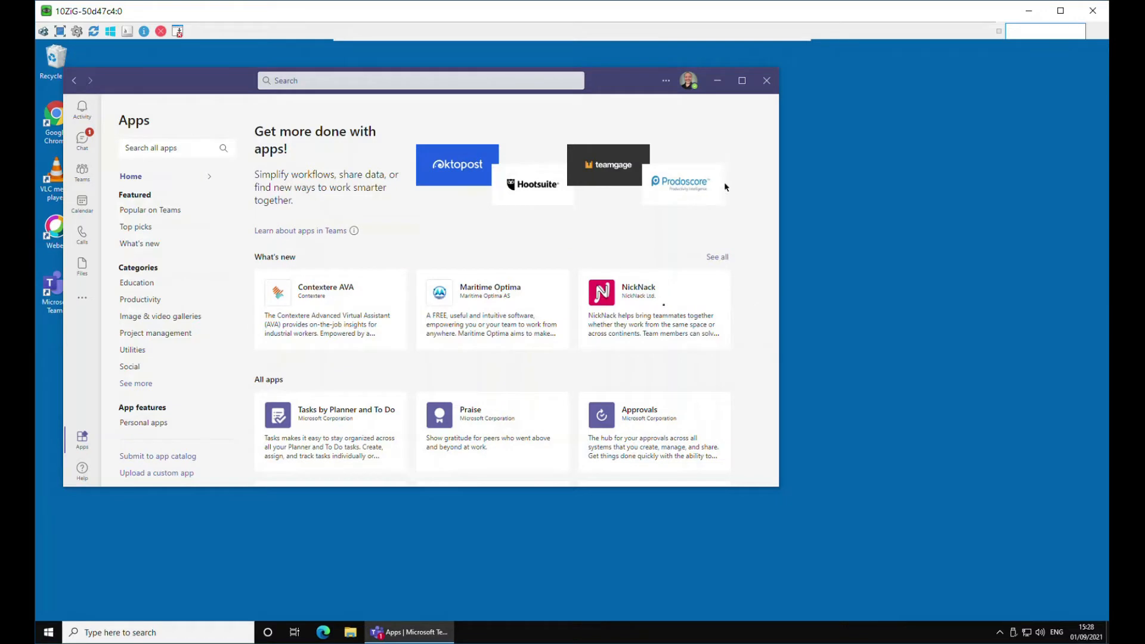
click(665, 80)
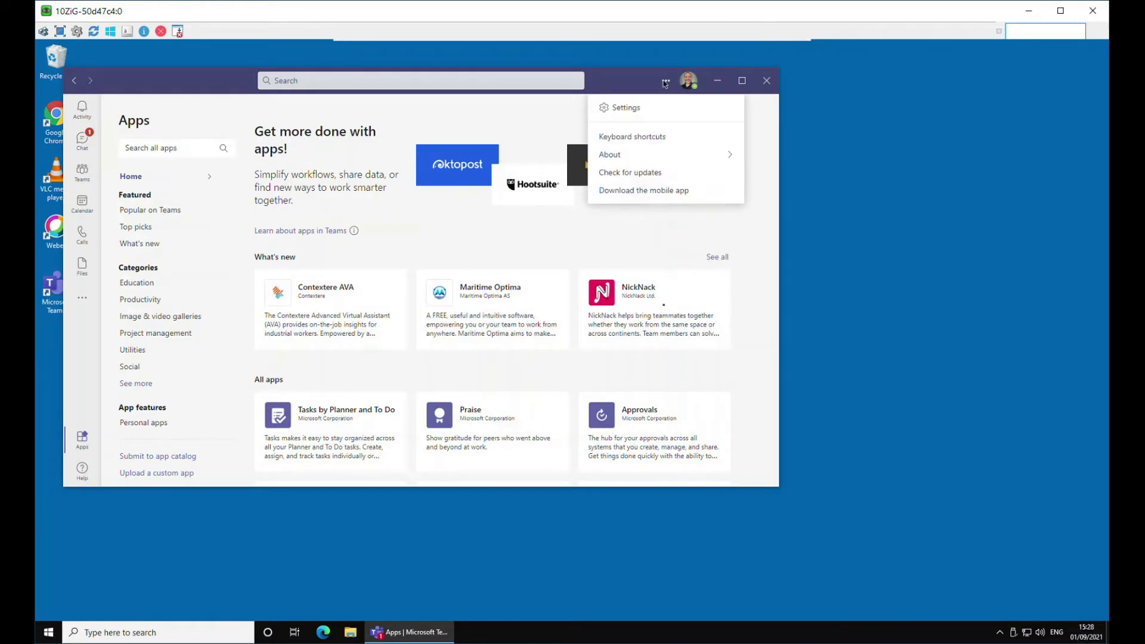
click(610, 154)
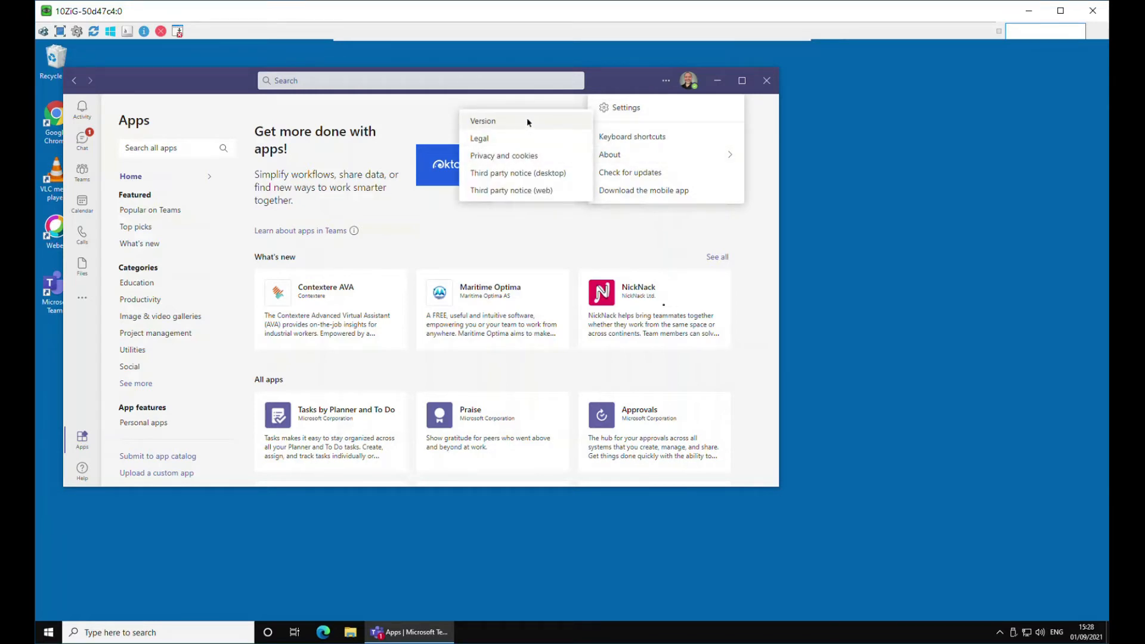
click(483, 121)
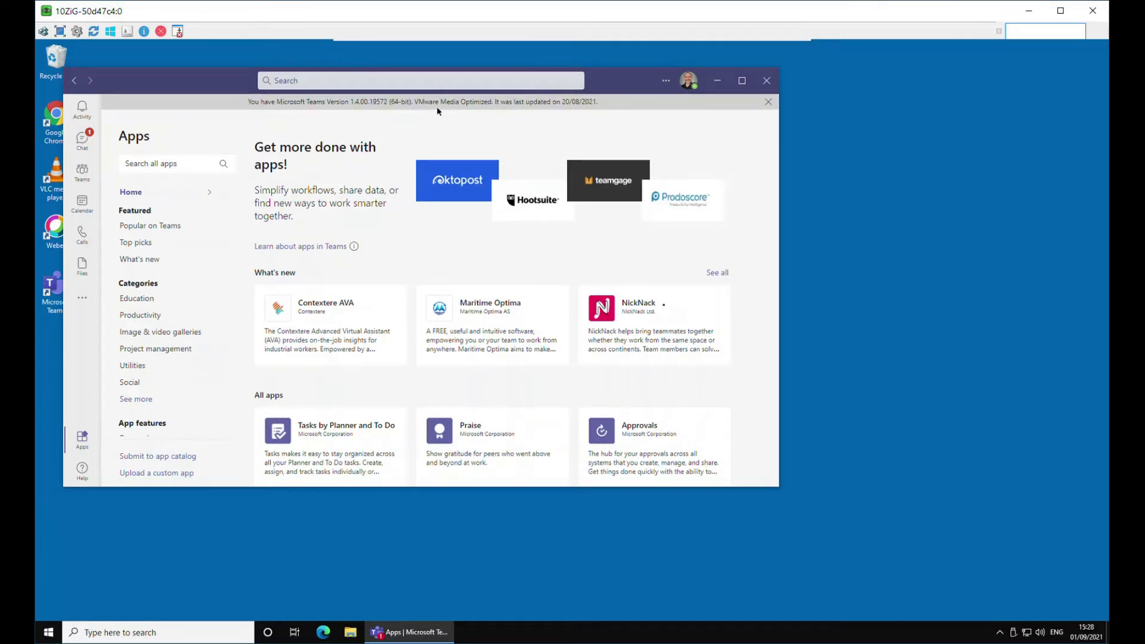
drag(413, 101, 483, 101)
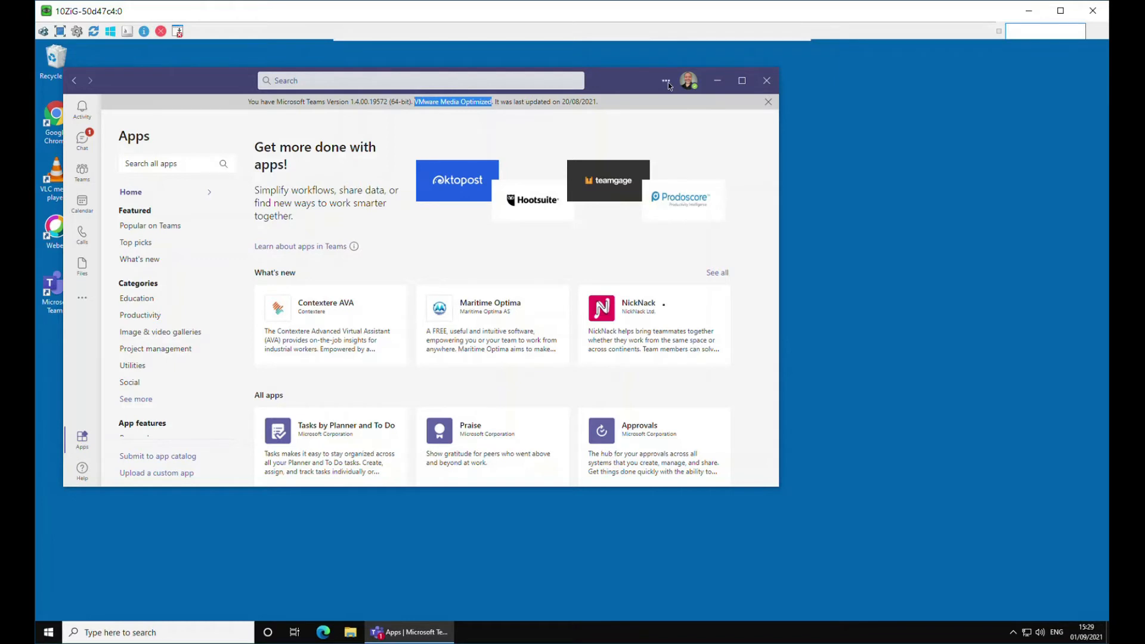
- Show Teams Devices settings with C505 HD Webcam preview and Sennheiser SCx5 USB as speaker
click(664, 80)
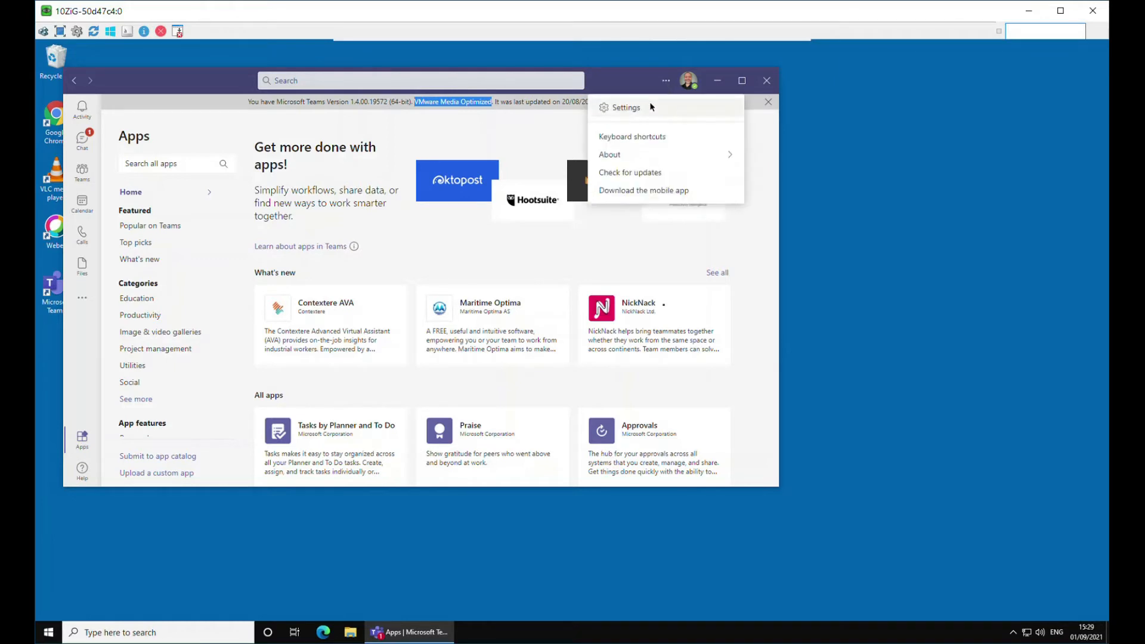
click(626, 107)
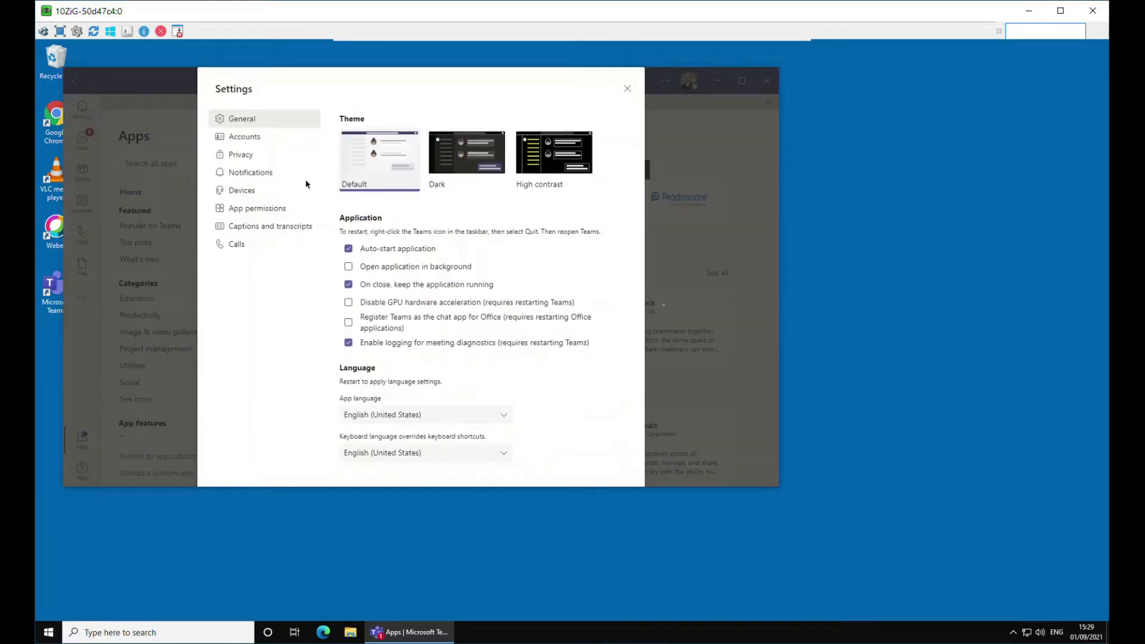
click(242, 190)
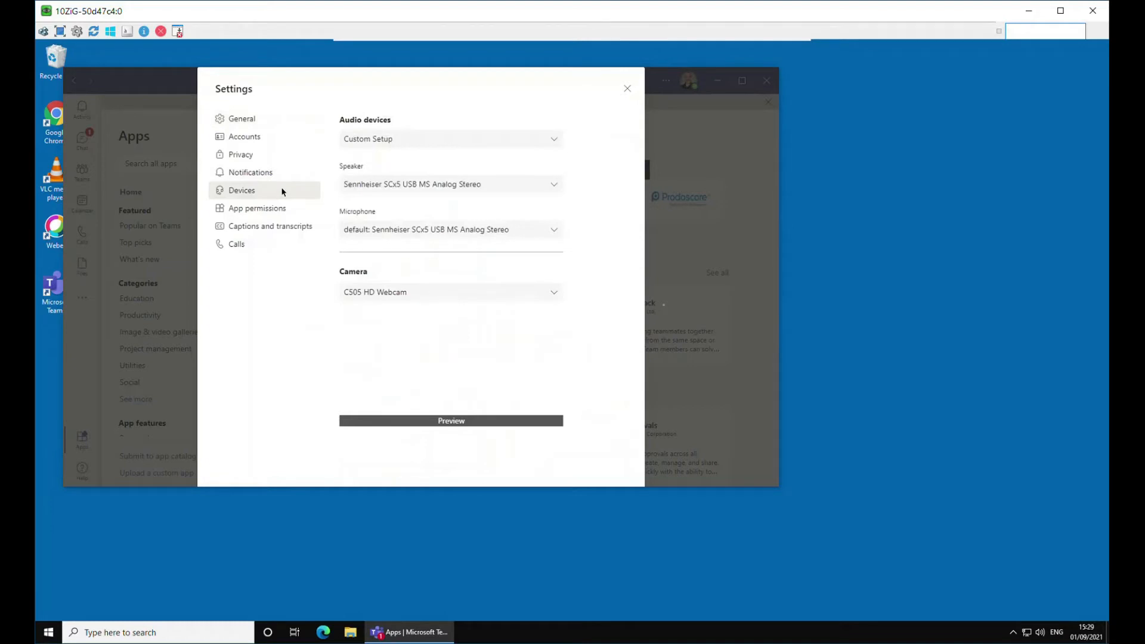
click(450, 420)
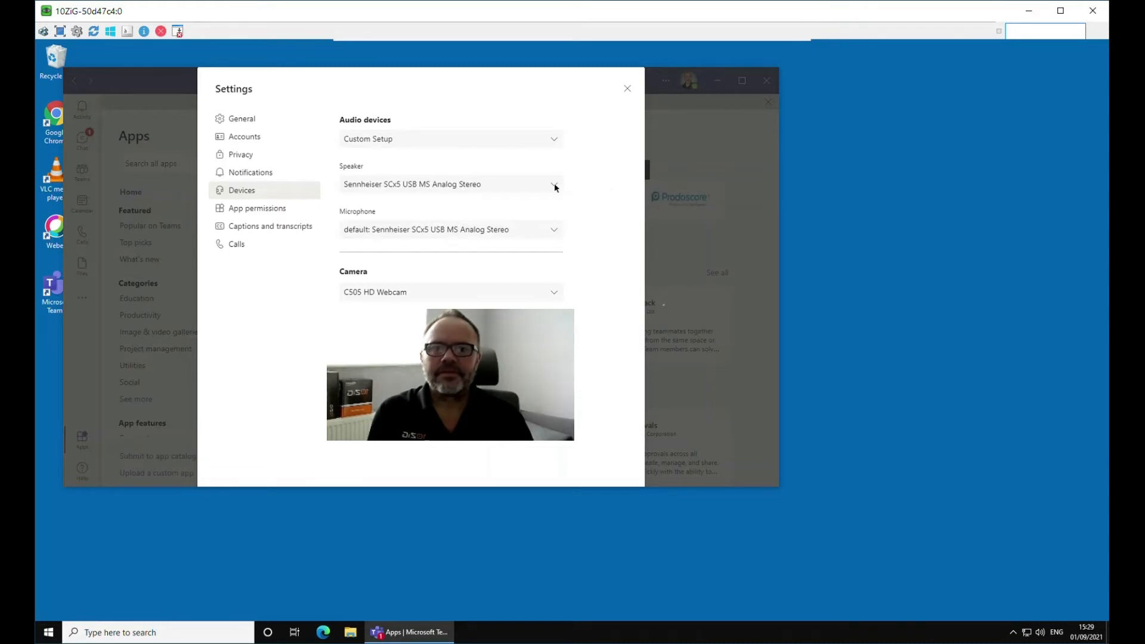
click(554, 184)
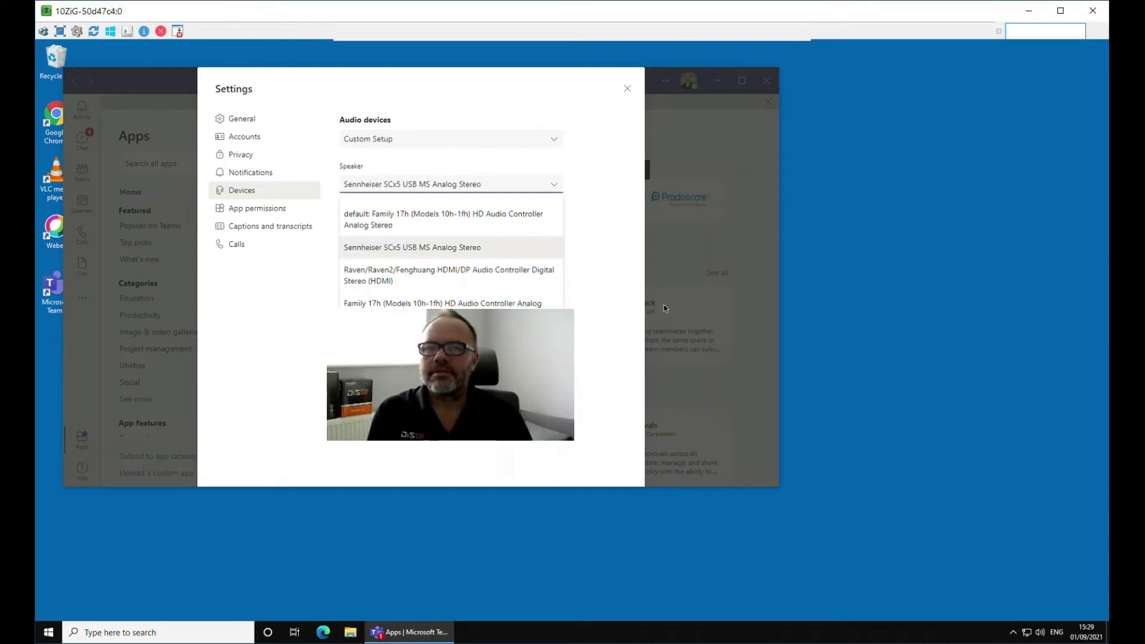
click(411, 247)
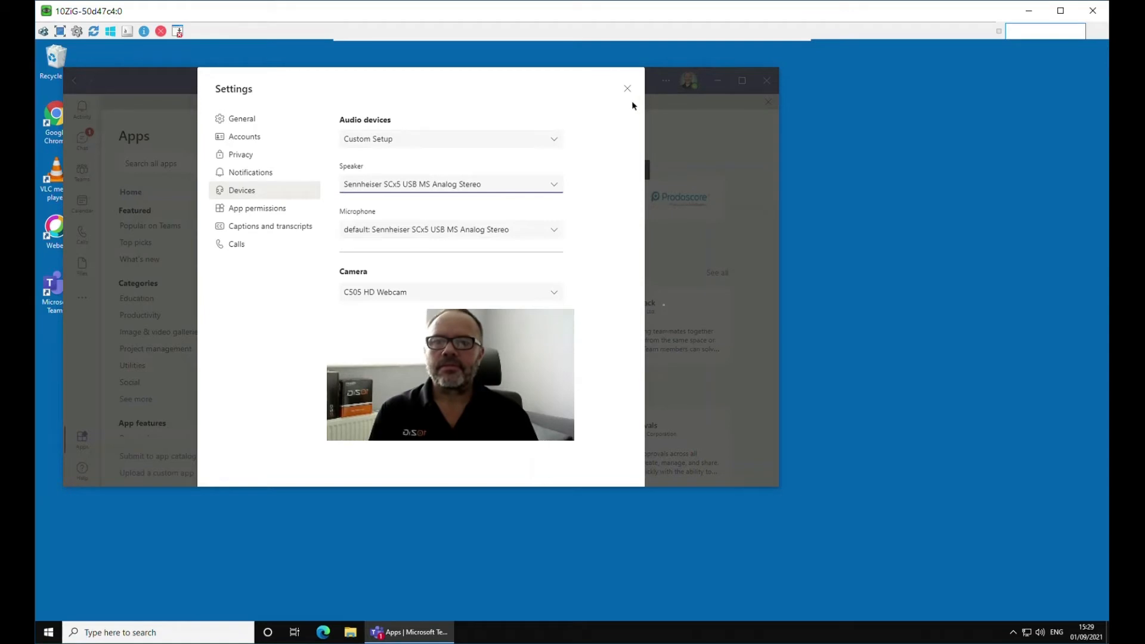
- Close Teams settings, start the video call, and launch Task Manager from the taskbar menu
click(626, 88)
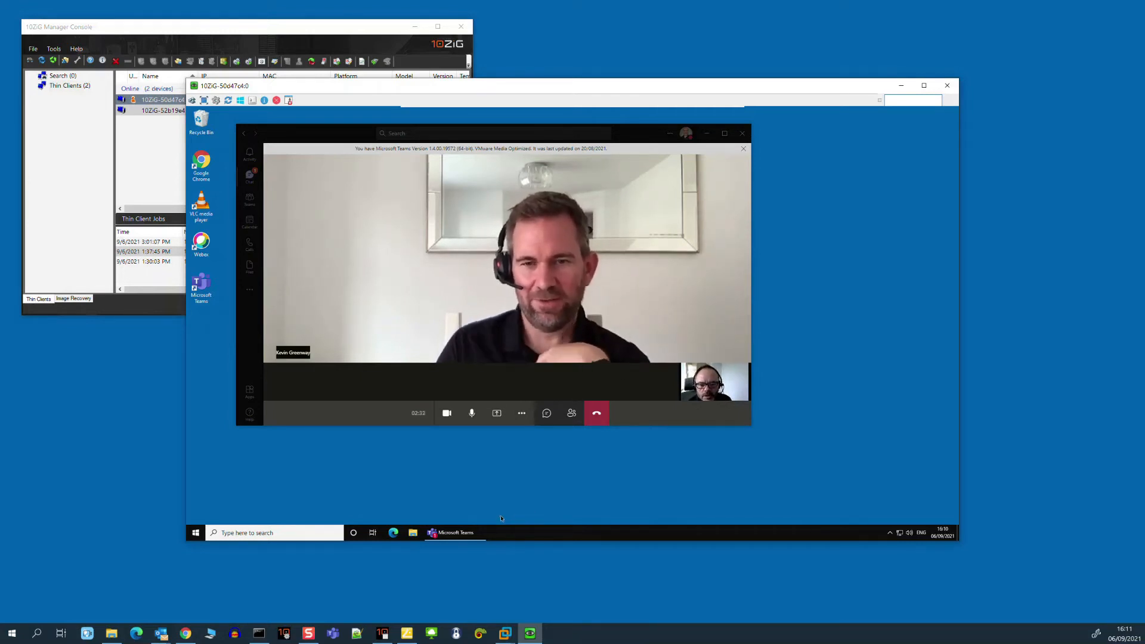
right_click(522, 532)
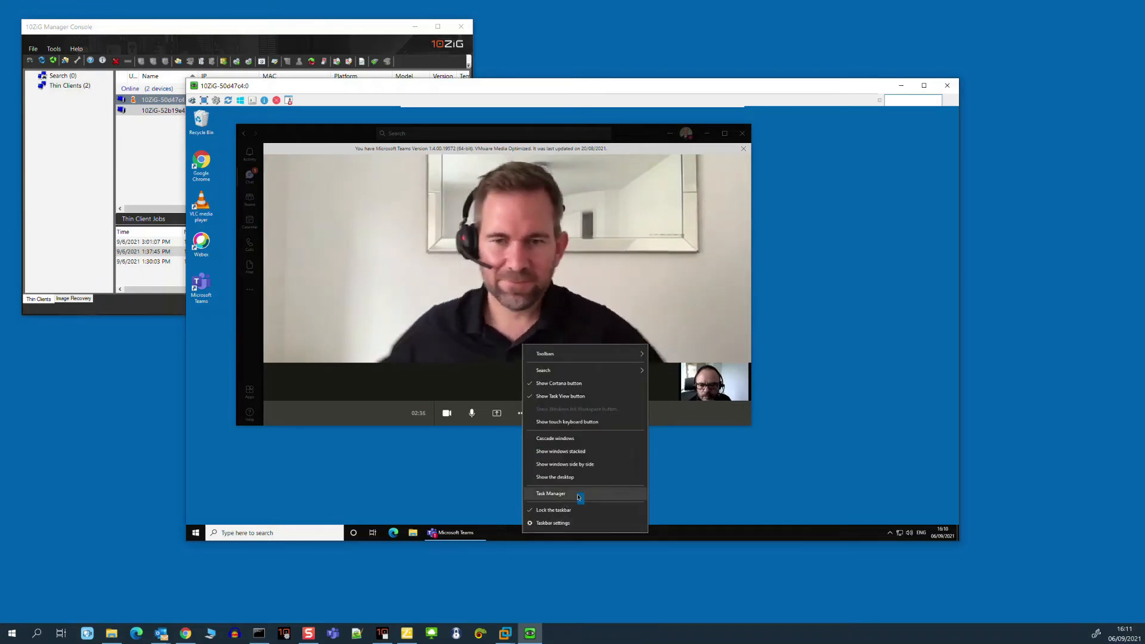
click(549, 492)
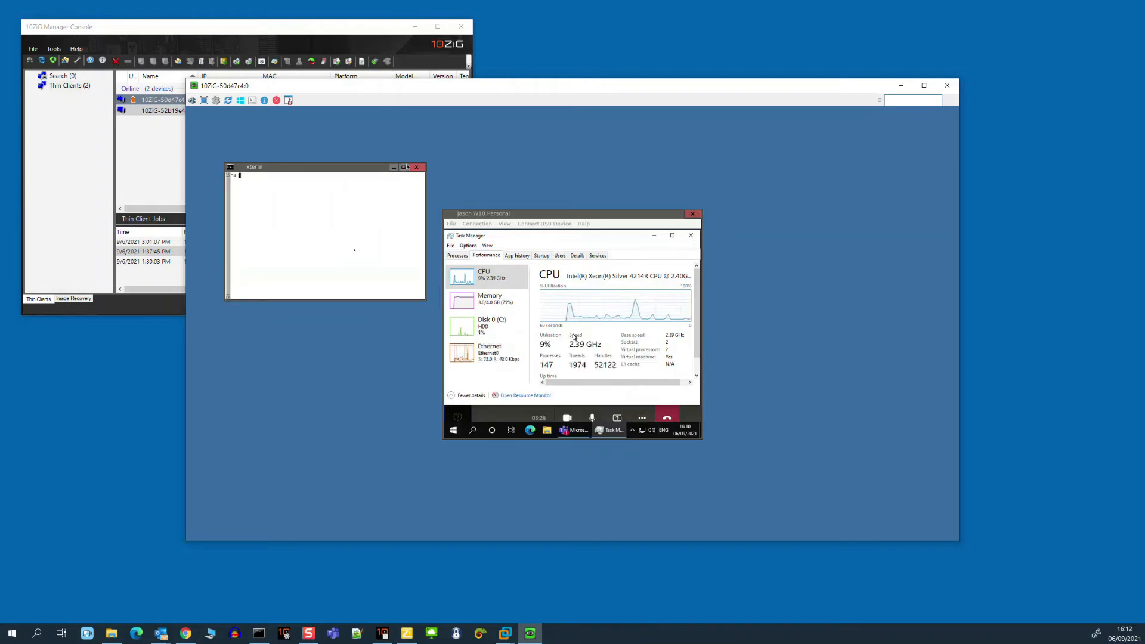
- Run top in the thin client xterm as a live process monitor beside the CPU graph
text(top)
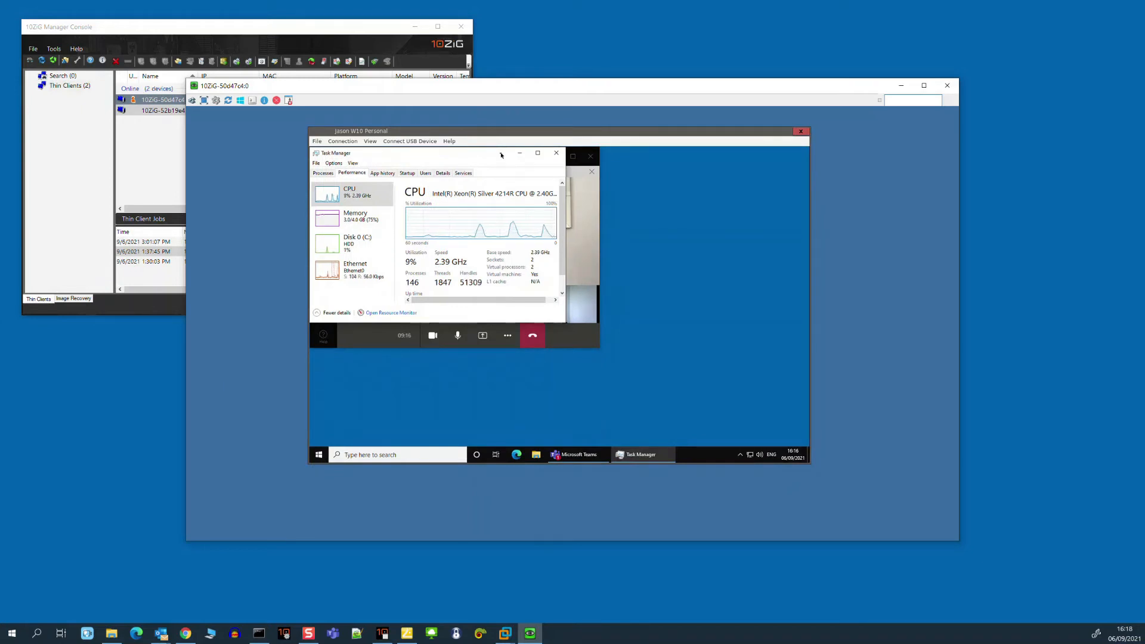
- Bring Task Manager forward to watch its CPU graph around 9% during the Teams call
click(355, 270)
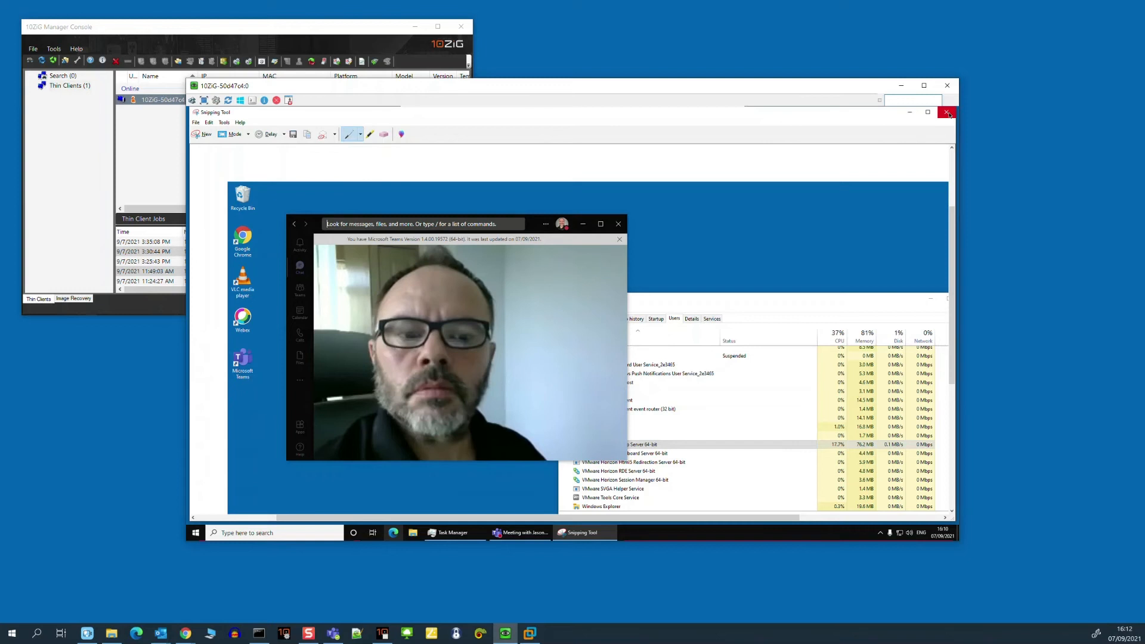
mouse_move(947, 112)
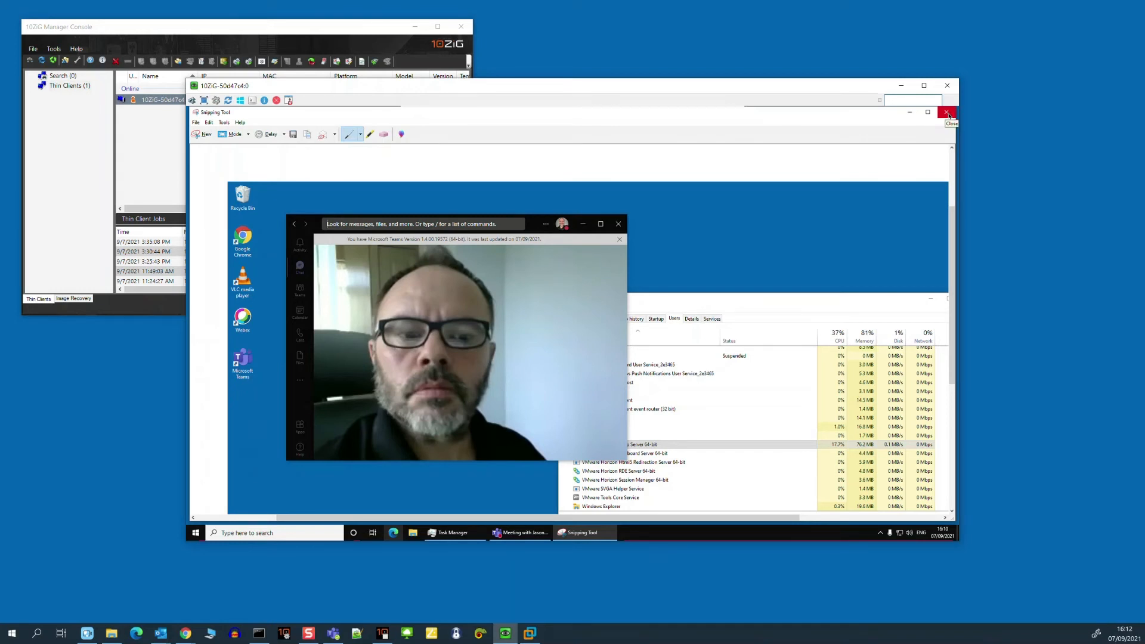
- Close the Snipping Tool capture of the call, choosing No to discard it
click(948, 112)
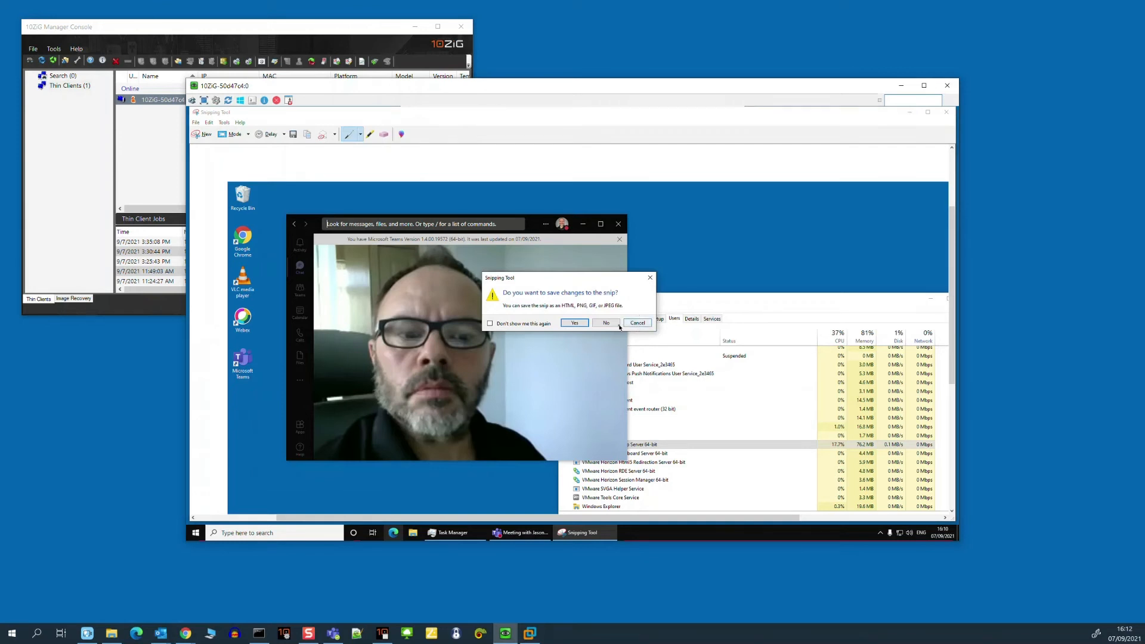
click(606, 324)
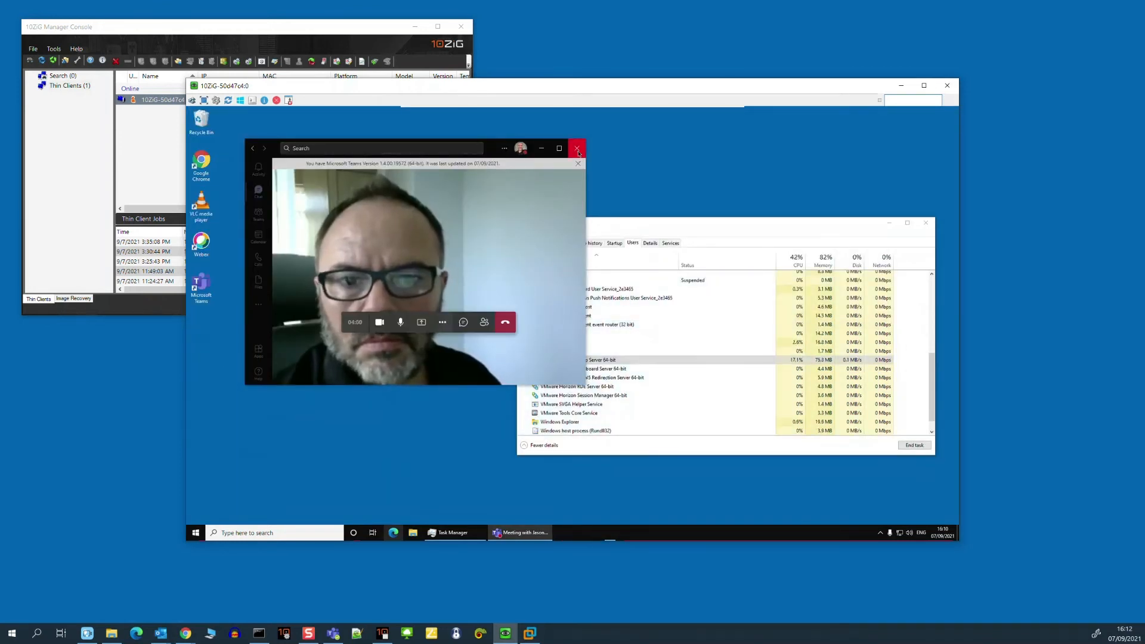
- Close the Teams call window, leaving the empty Windows desktop
click(577, 148)
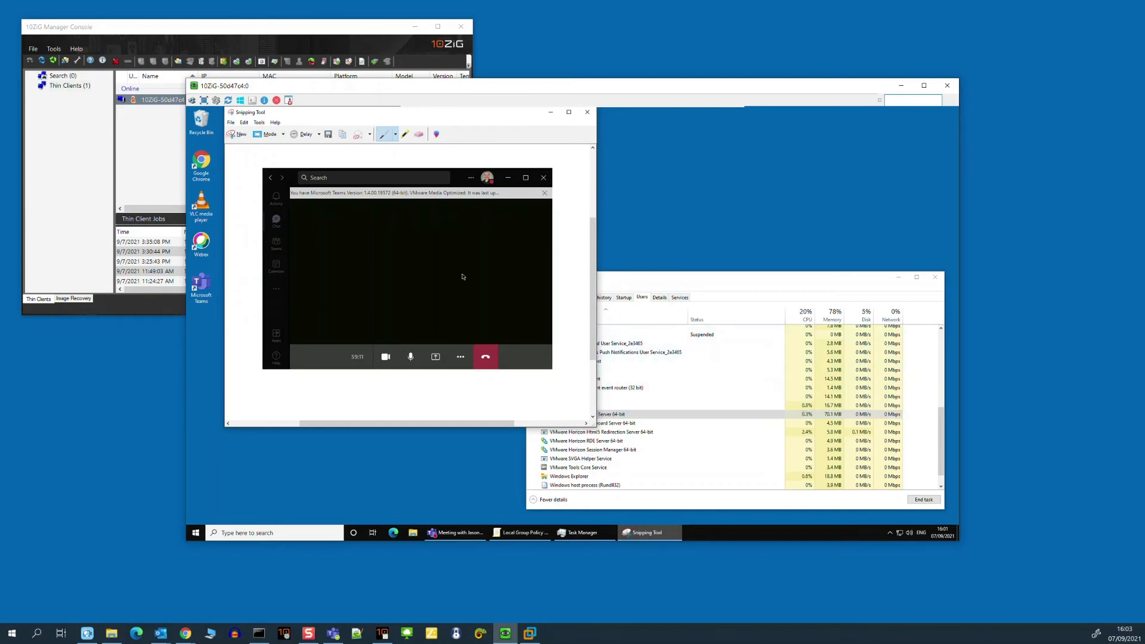
mouse_move(474, 289)
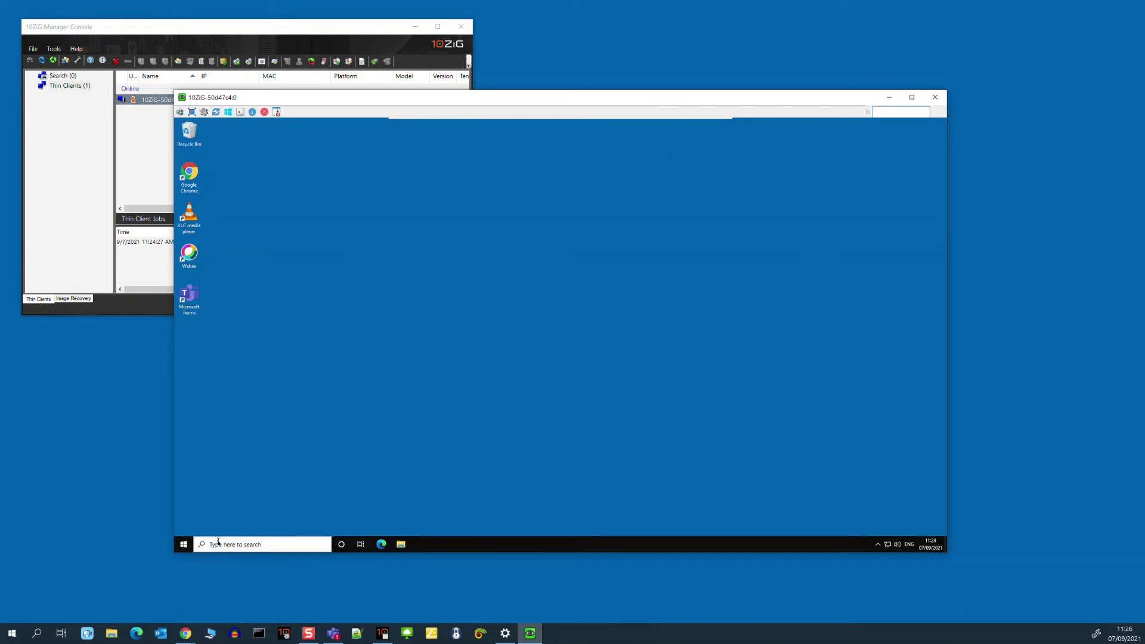
- Launch regedit and browse HKLM\SOFTWARE\Policies\VMware, Inc.\VMware WebRTCRedir to edit teamsEnabled
click(262, 544)
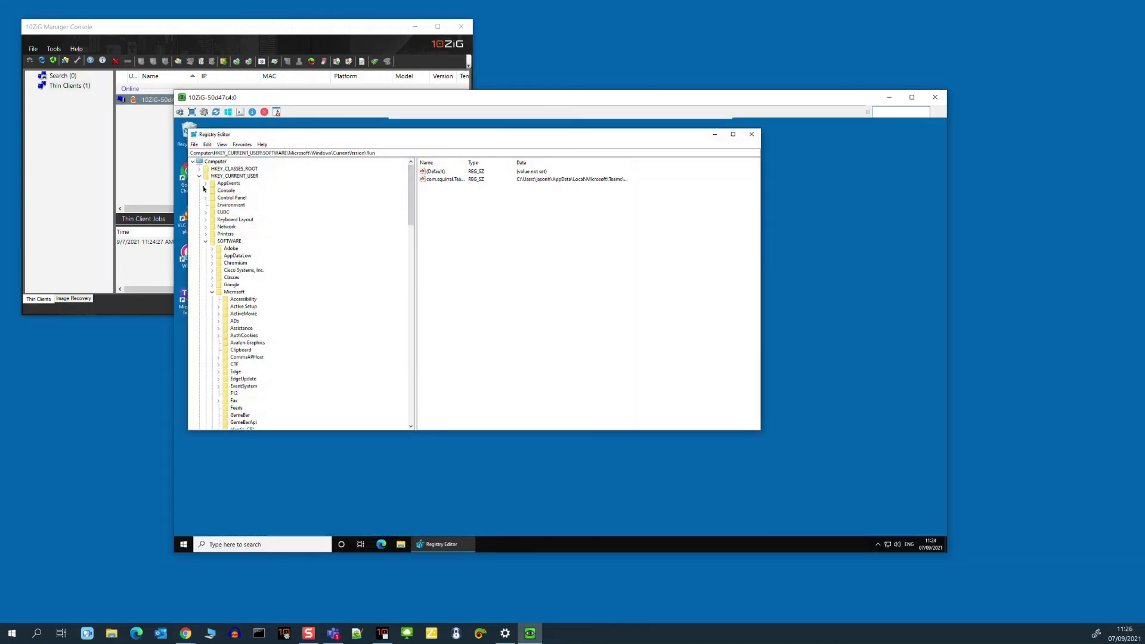
click(199, 177)
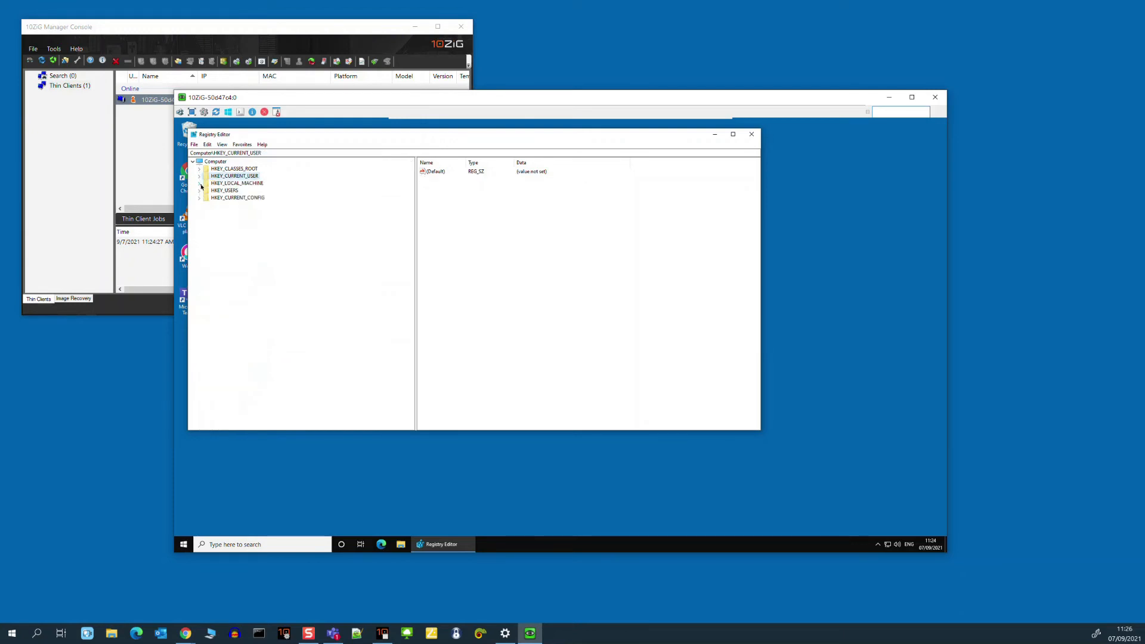
click(199, 183)
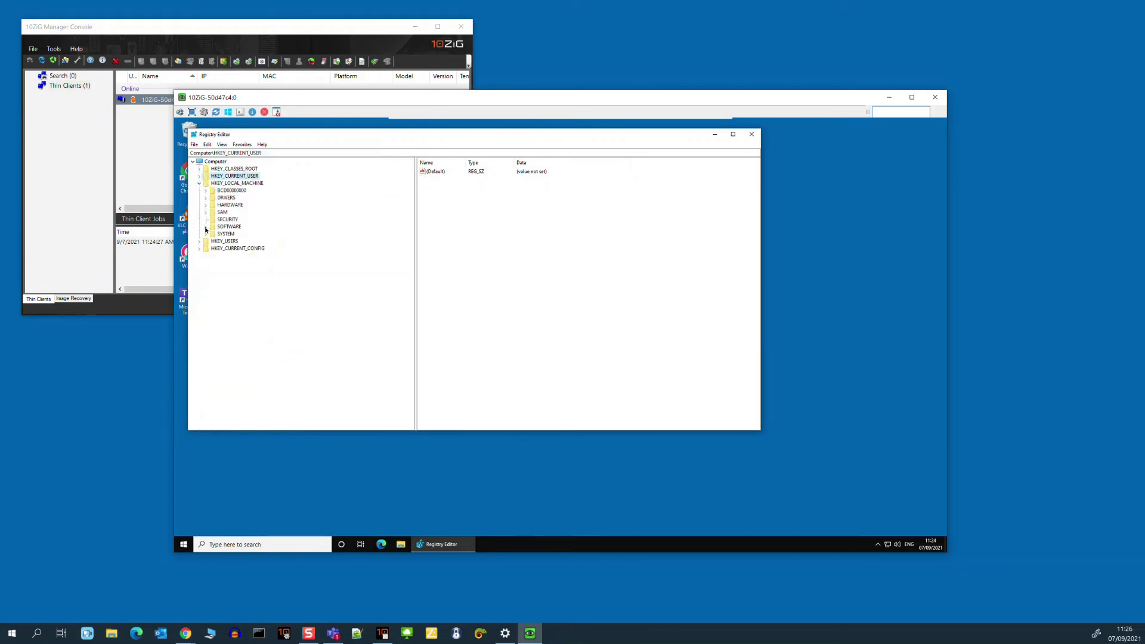
click(205, 227)
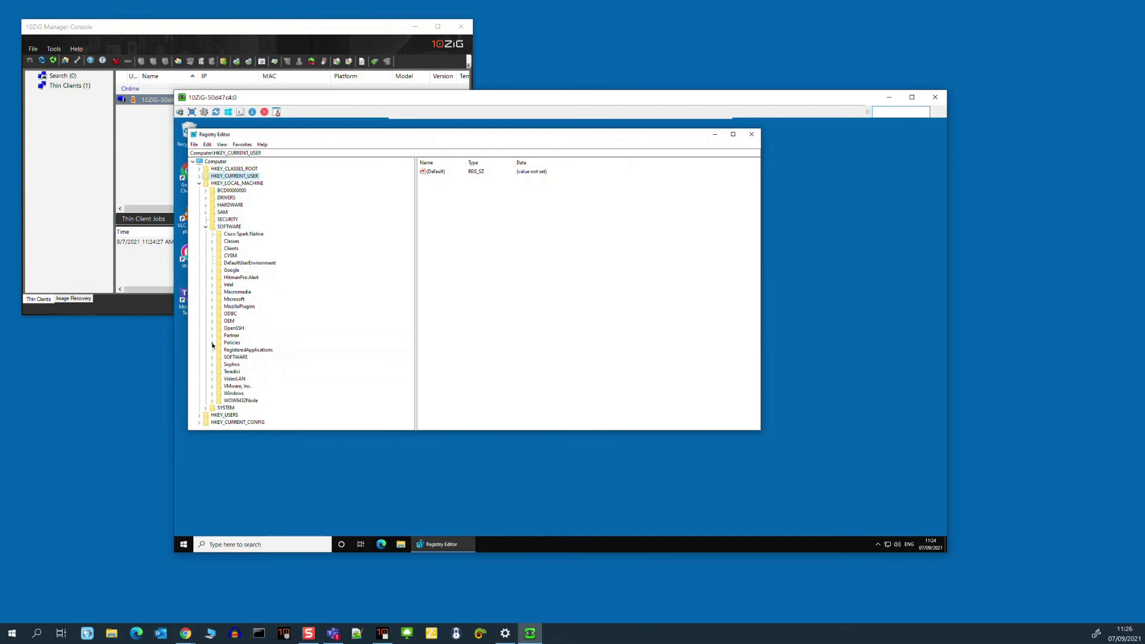
click(212, 343)
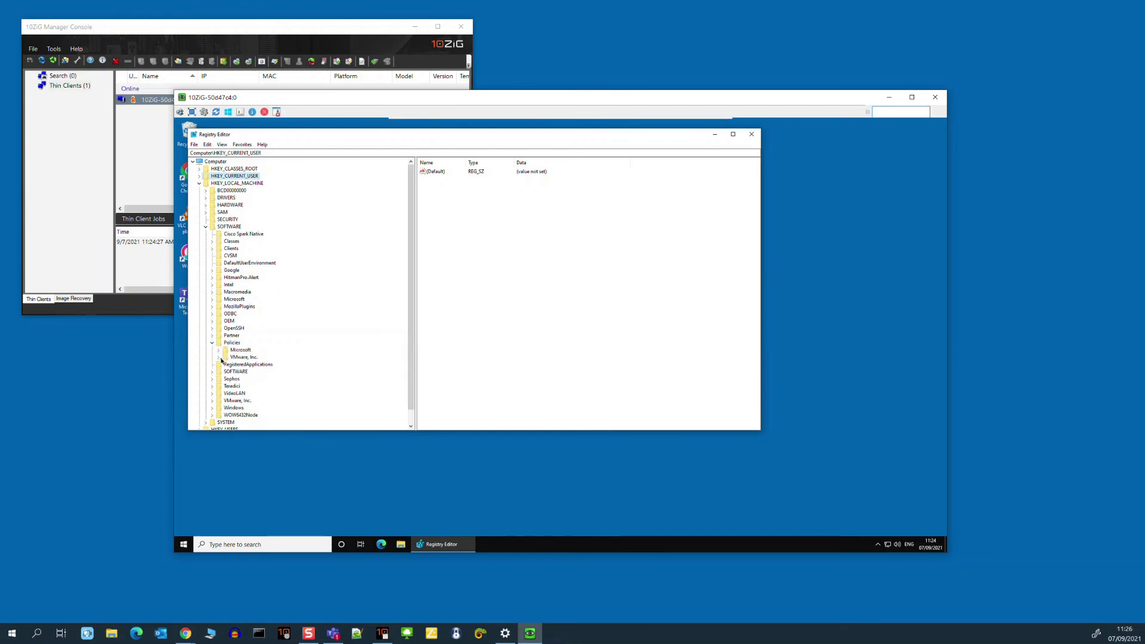
click(219, 357)
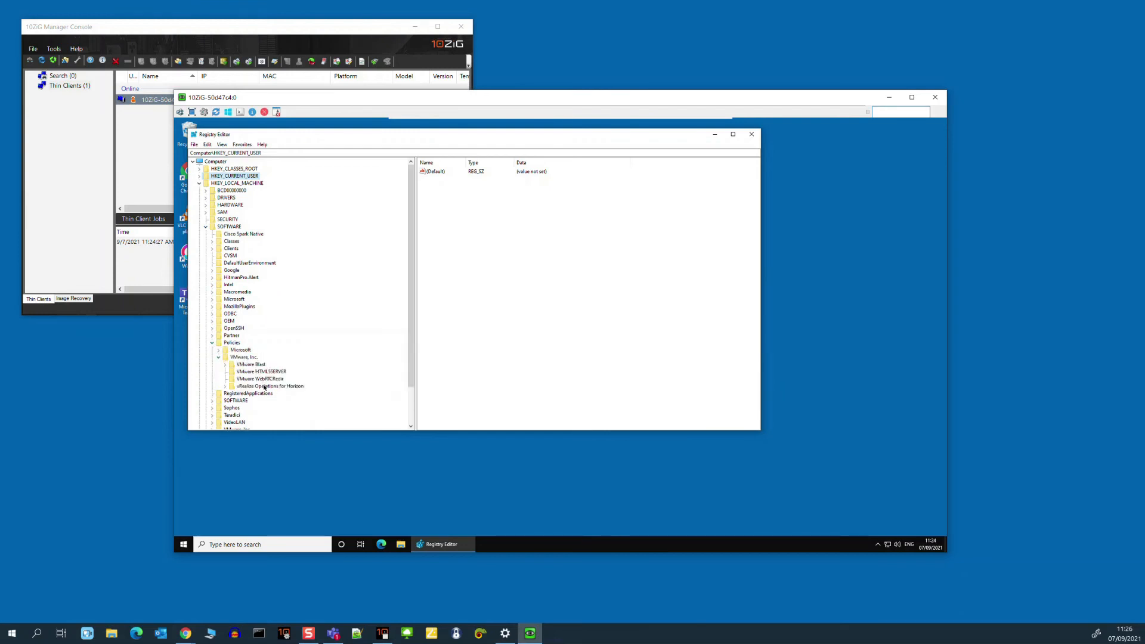
click(259, 378)
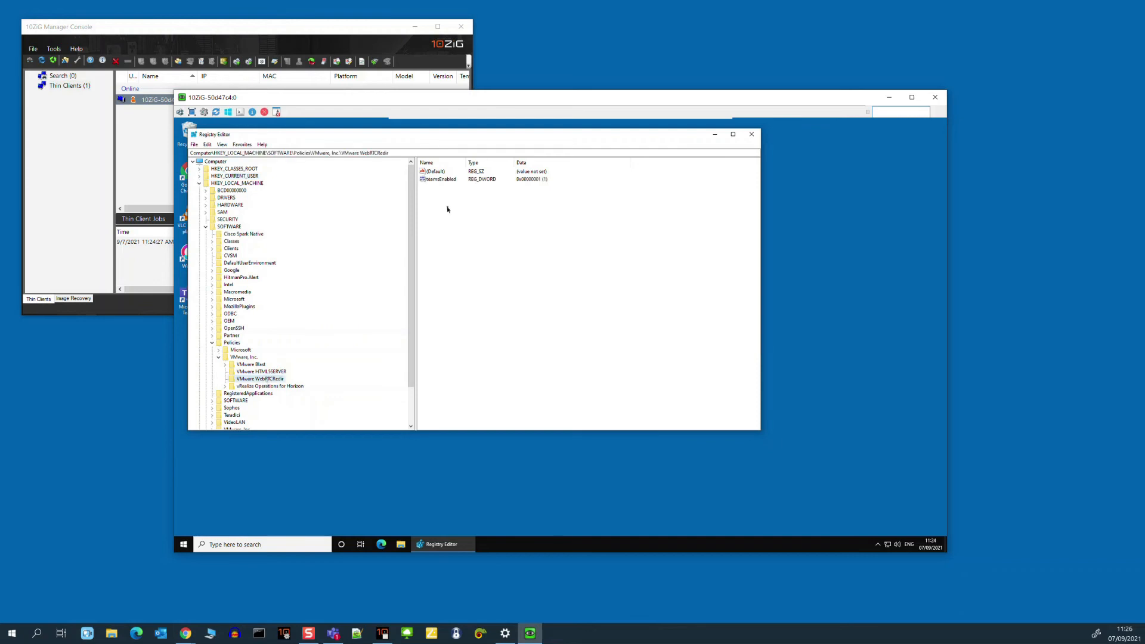
double_click(440, 179)
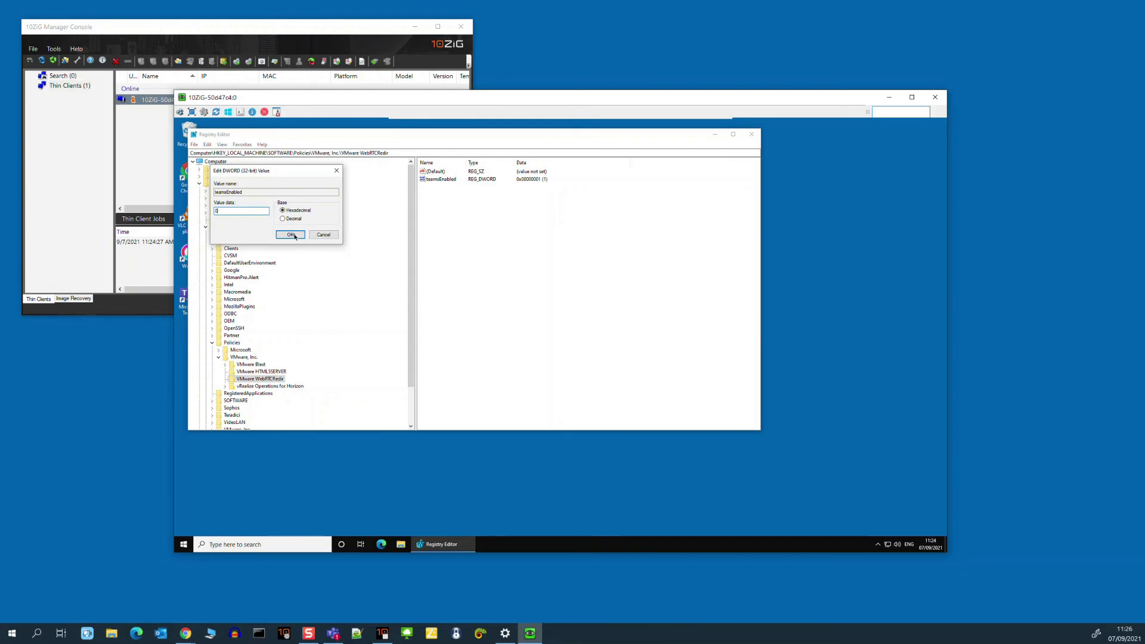
- Save teamsEnabled as 0, then set the VMware HTML5SERVER enabled value to 0
click(291, 235)
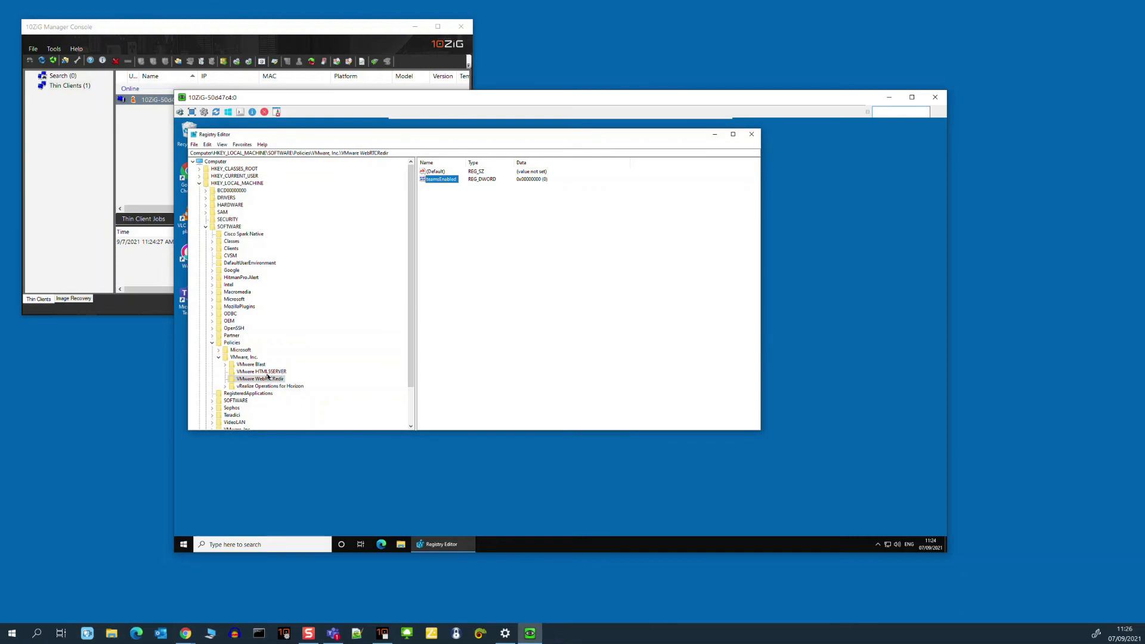
click(260, 371)
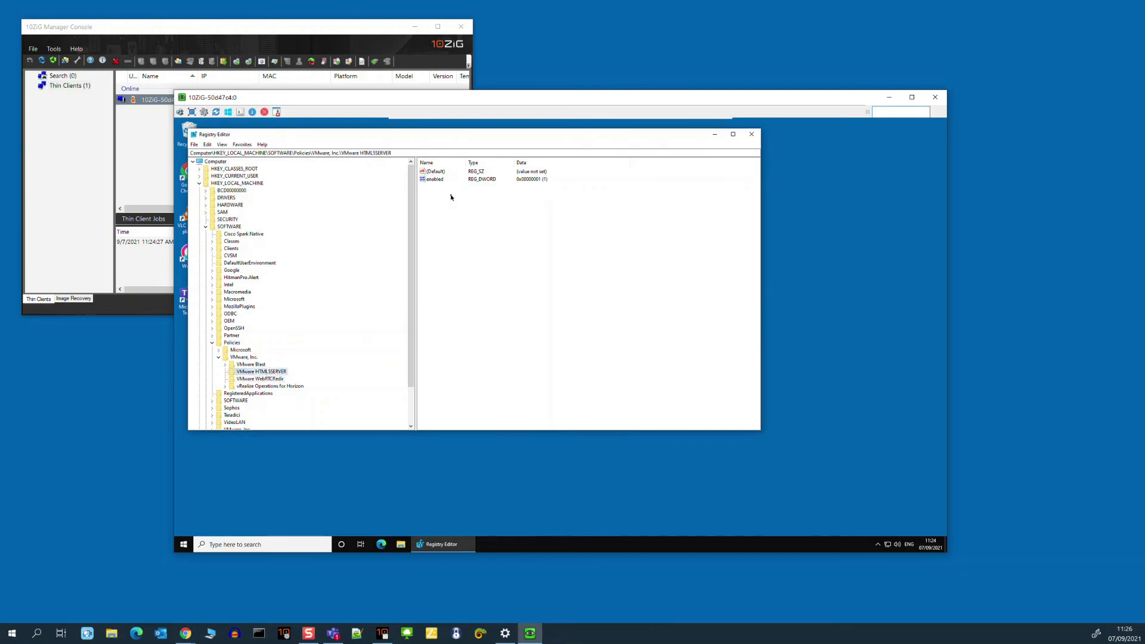
mouse_move(439, 180)
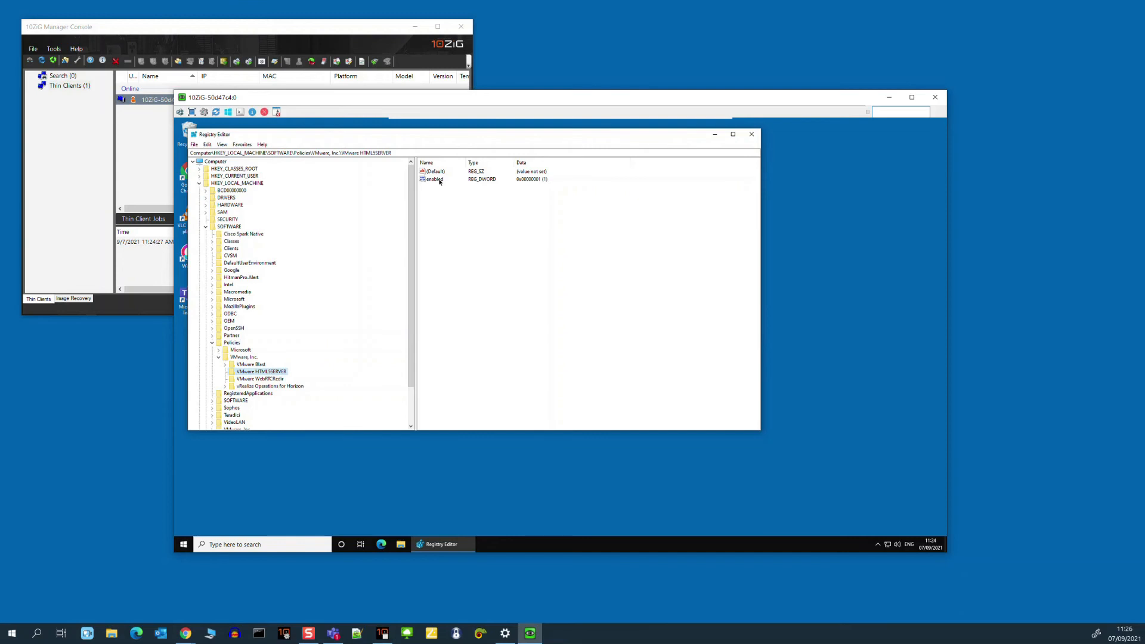
double_click(433, 179)
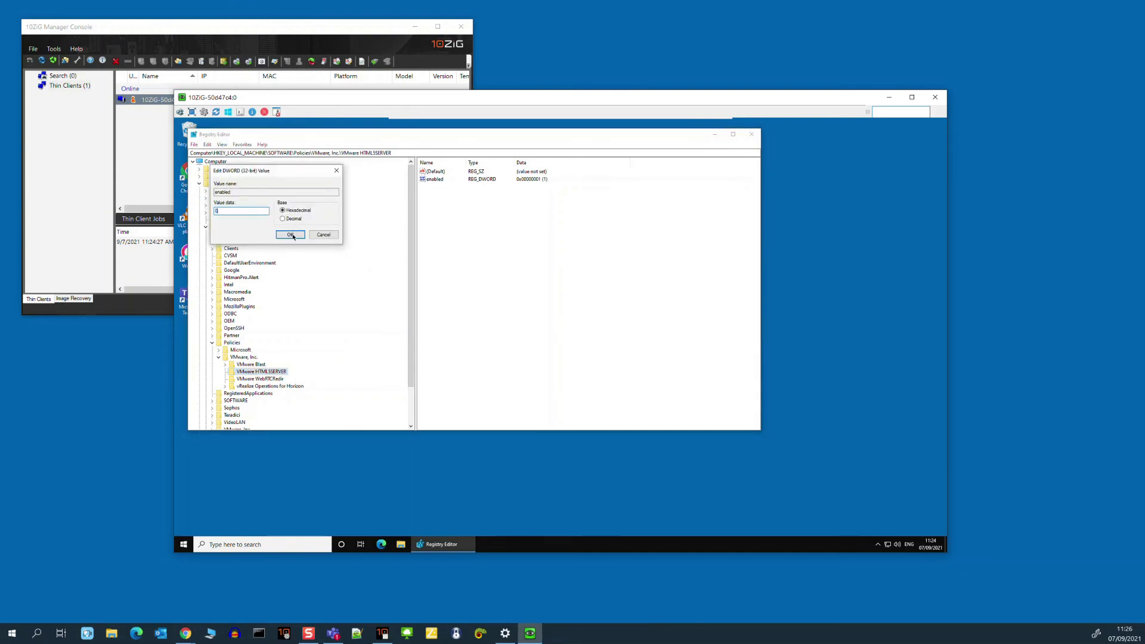
click(291, 234)
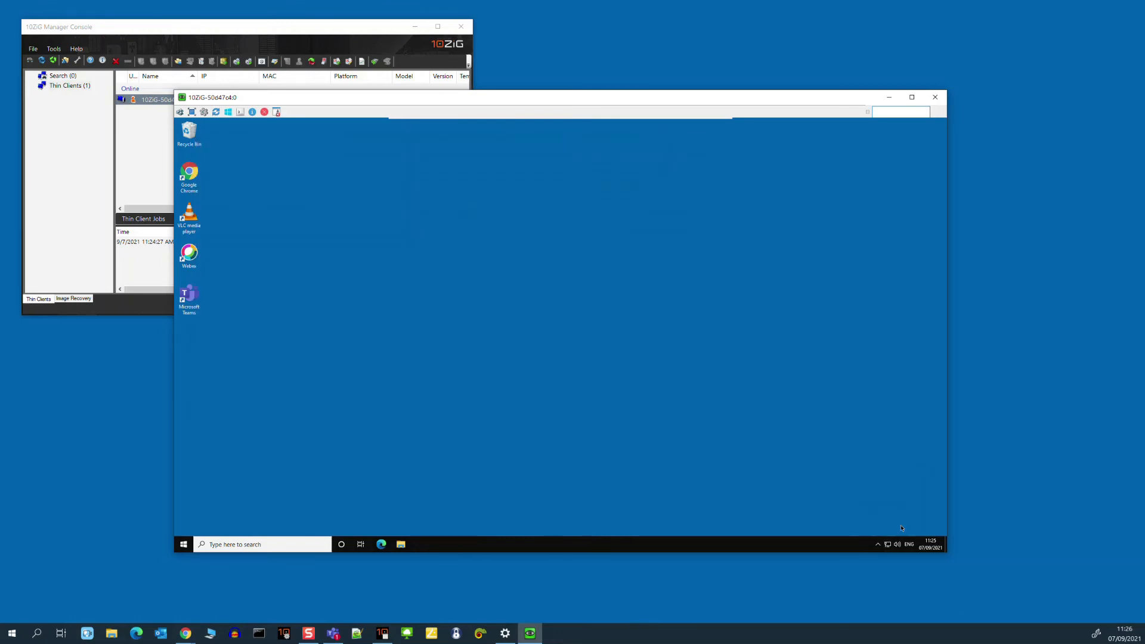
- Relaunch Teams from the desktop icon and show its version banner via About > Version
click(188, 296)
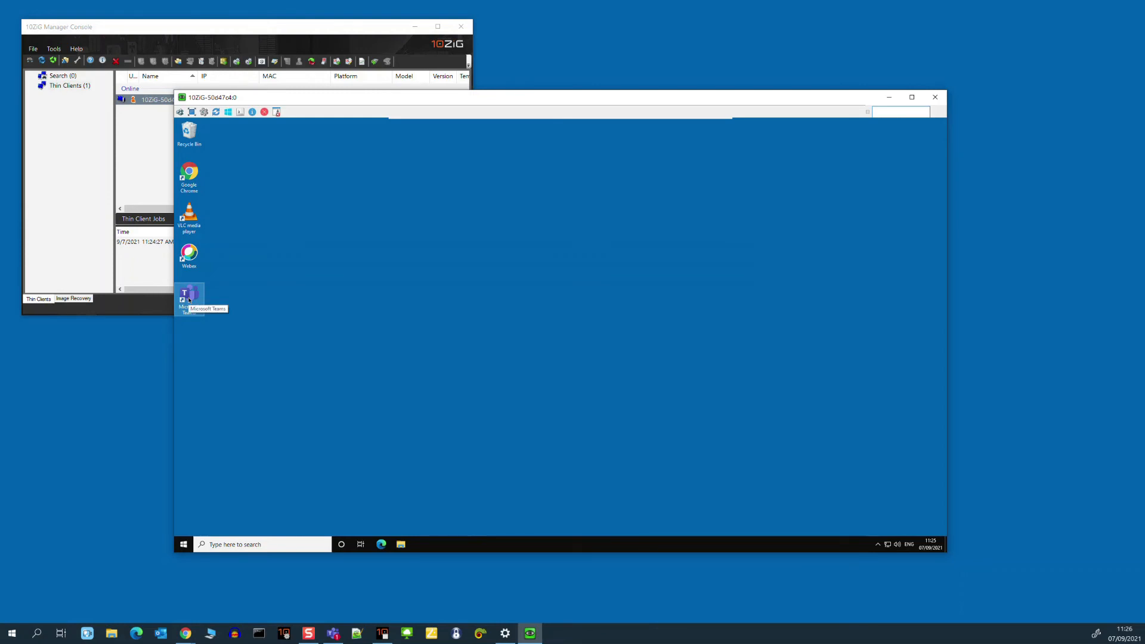
double_click(188, 292)
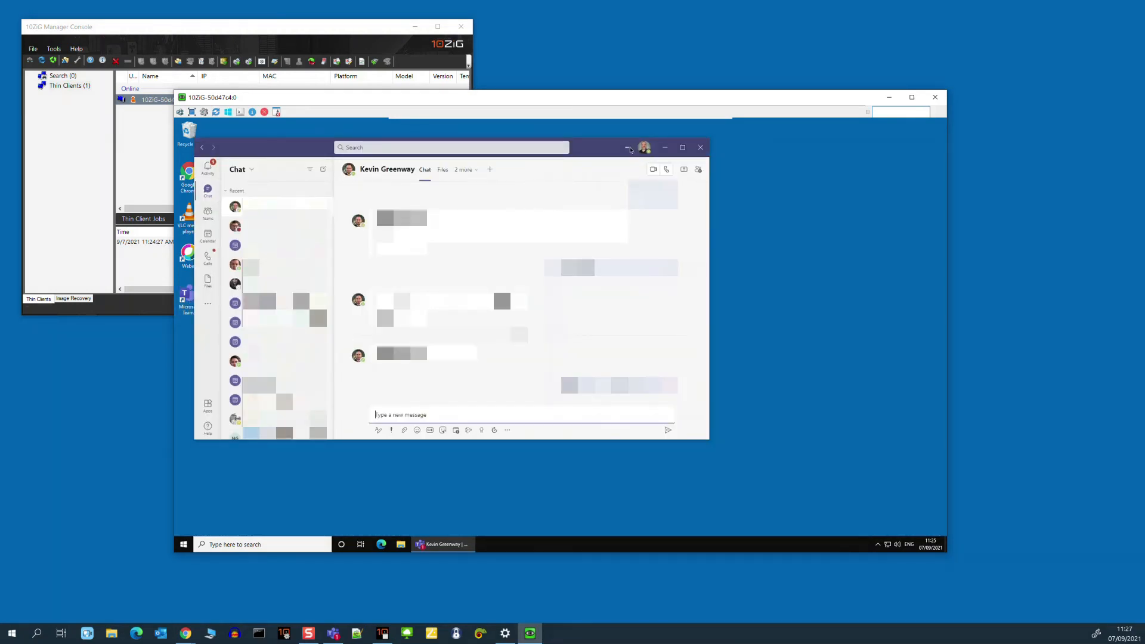
click(627, 148)
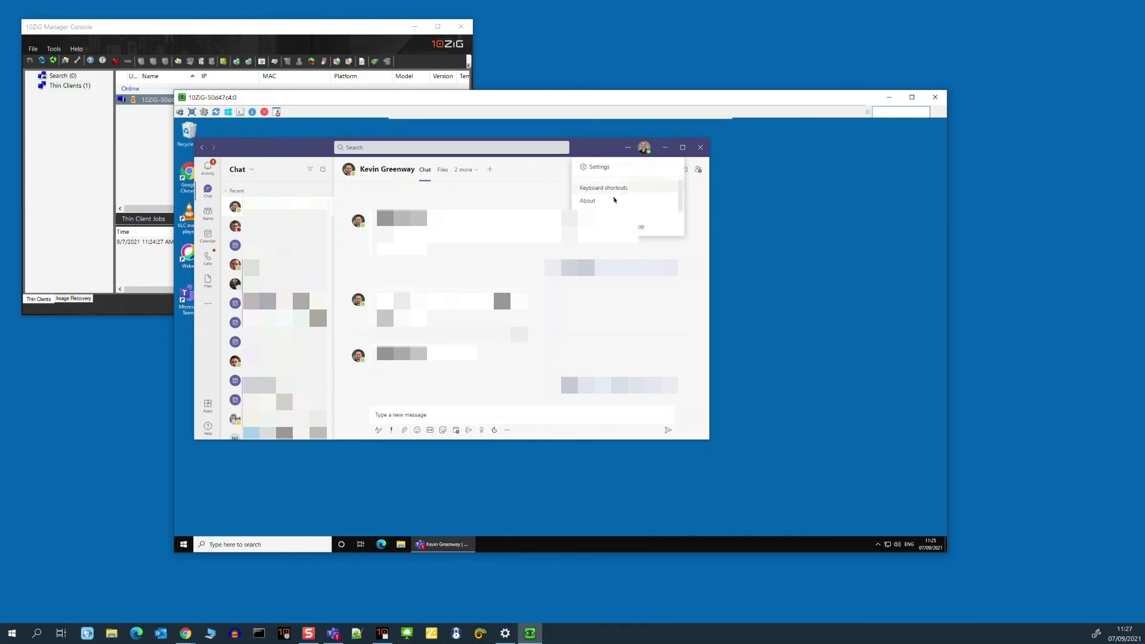
click(587, 200)
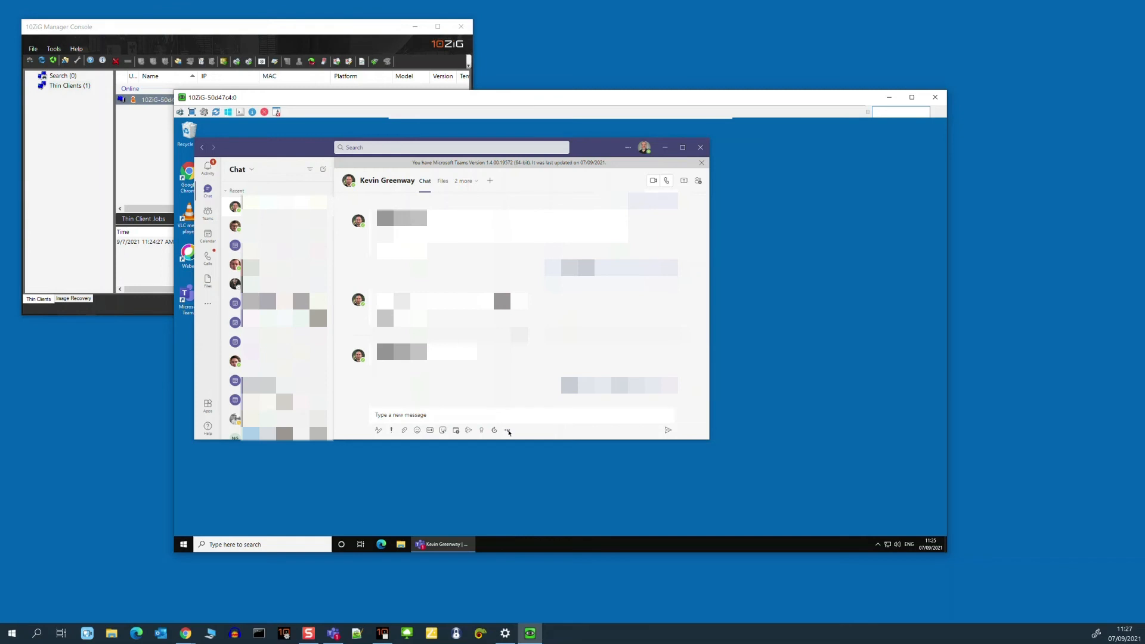
mouse_move(506, 431)
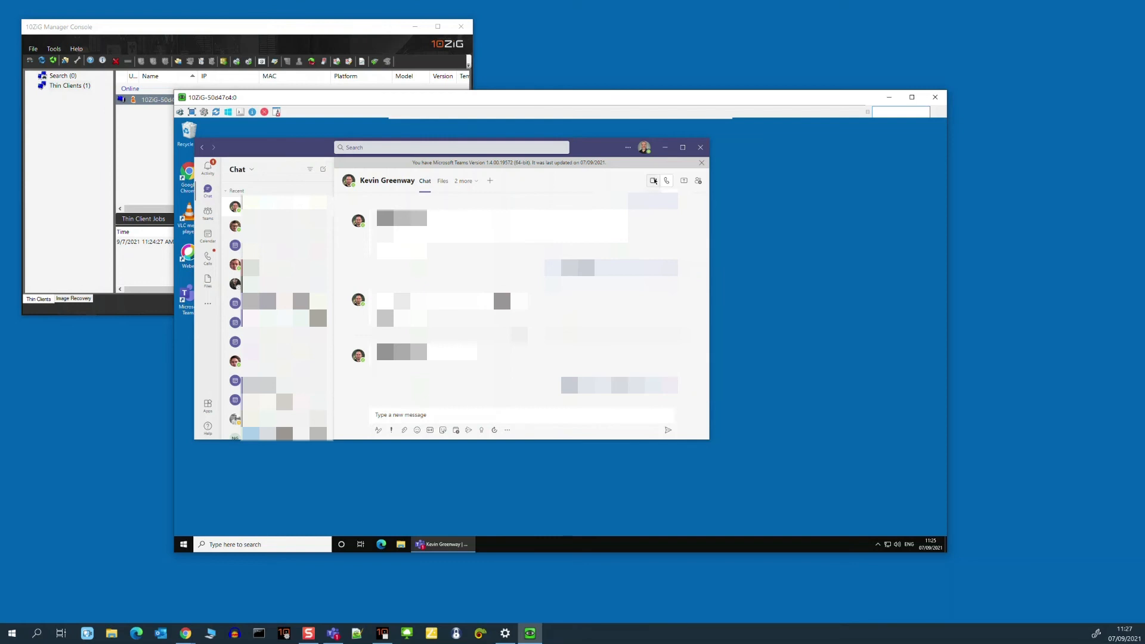
- Start a Teams video call and view per-user CPU on Task Manager's Users tab
click(652, 180)
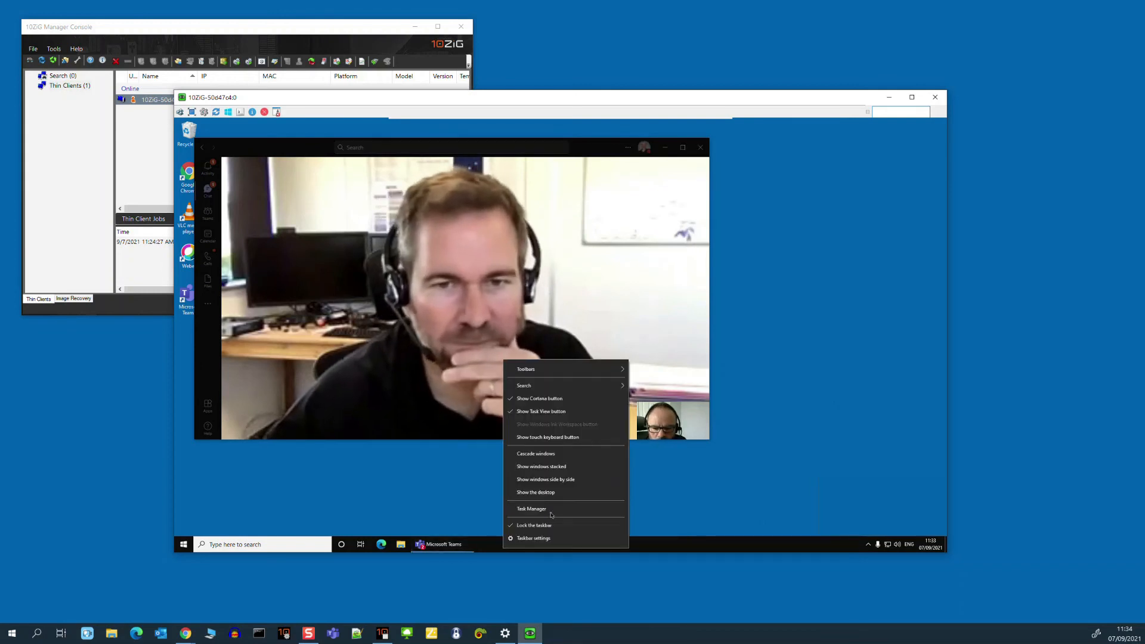
click(531, 509)
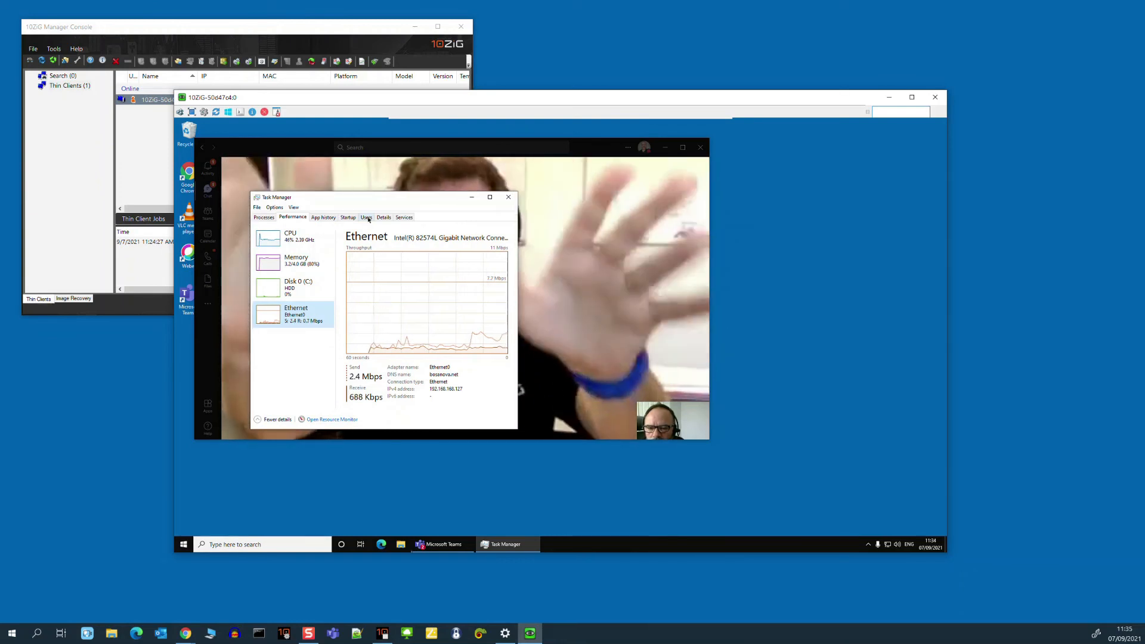
click(366, 217)
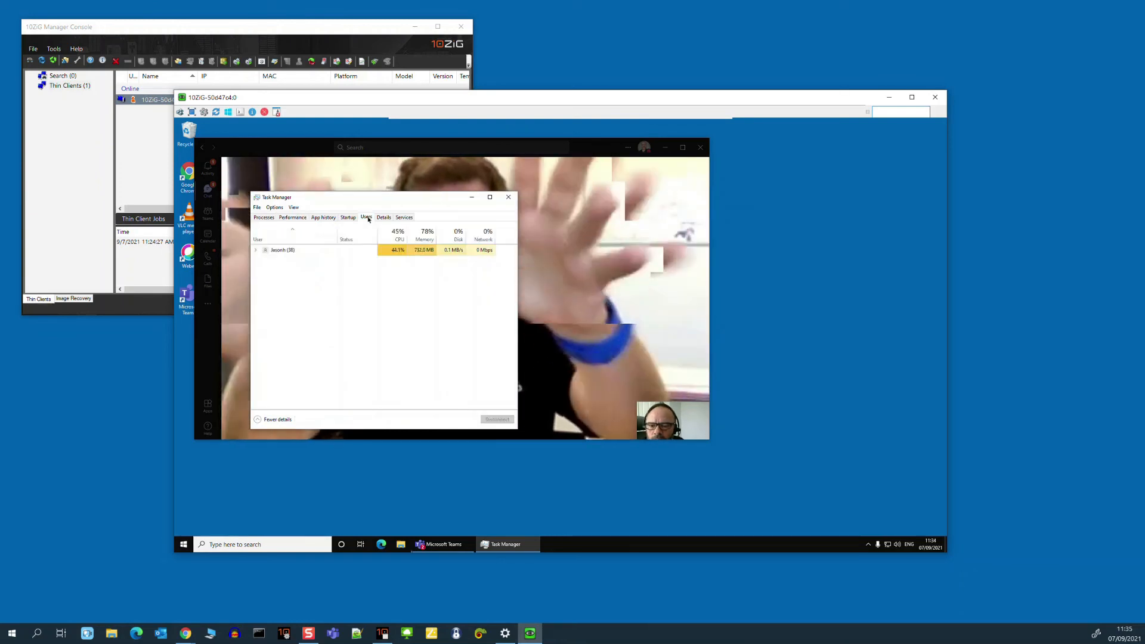
click(257, 249)
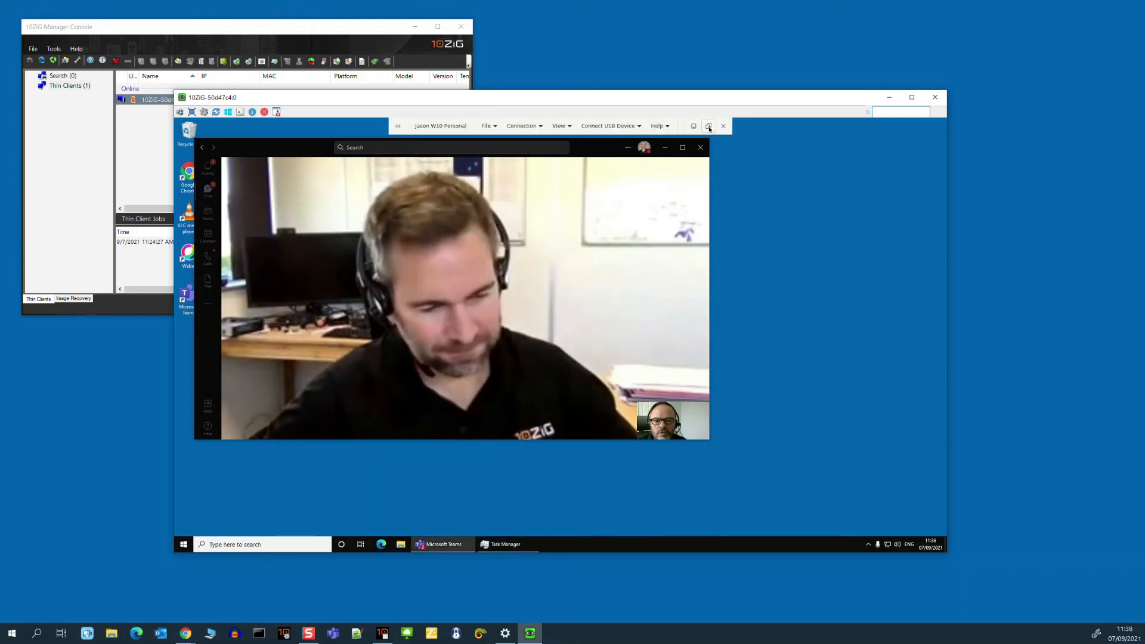
- Leave Horizon full screen, run top in xterm, and request the session disconnect
click(709, 125)
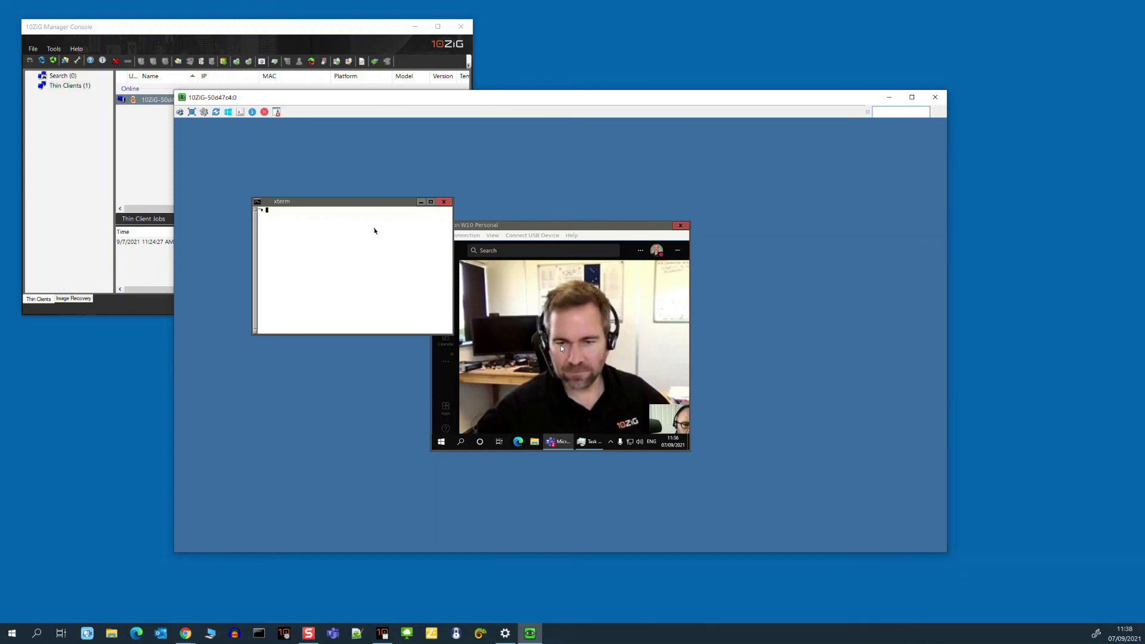
text(top)
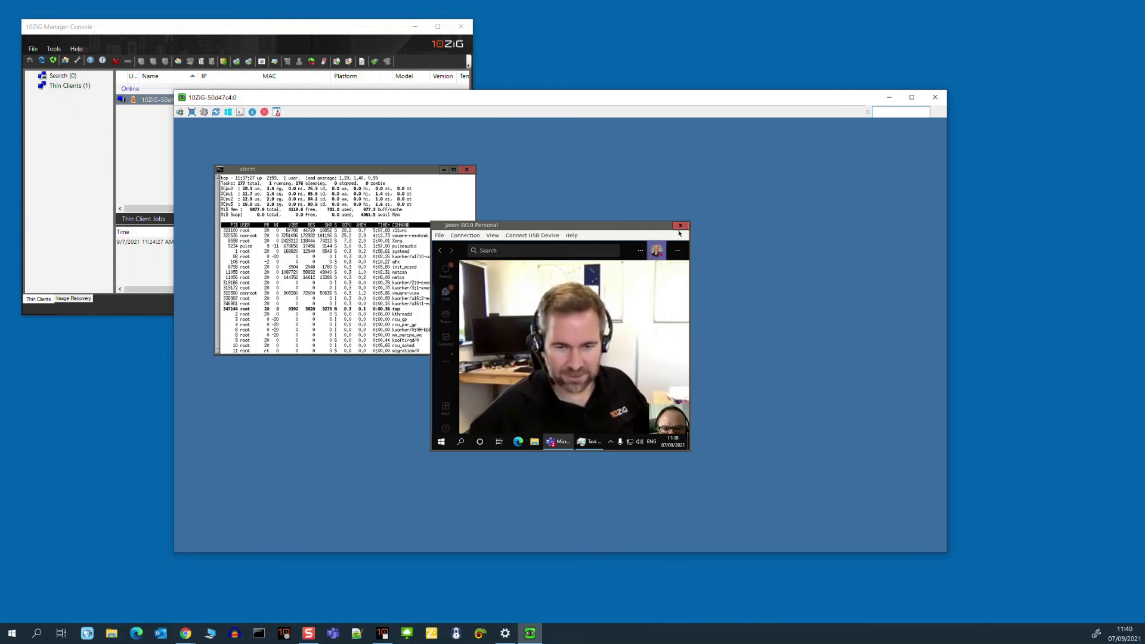
click(681, 225)
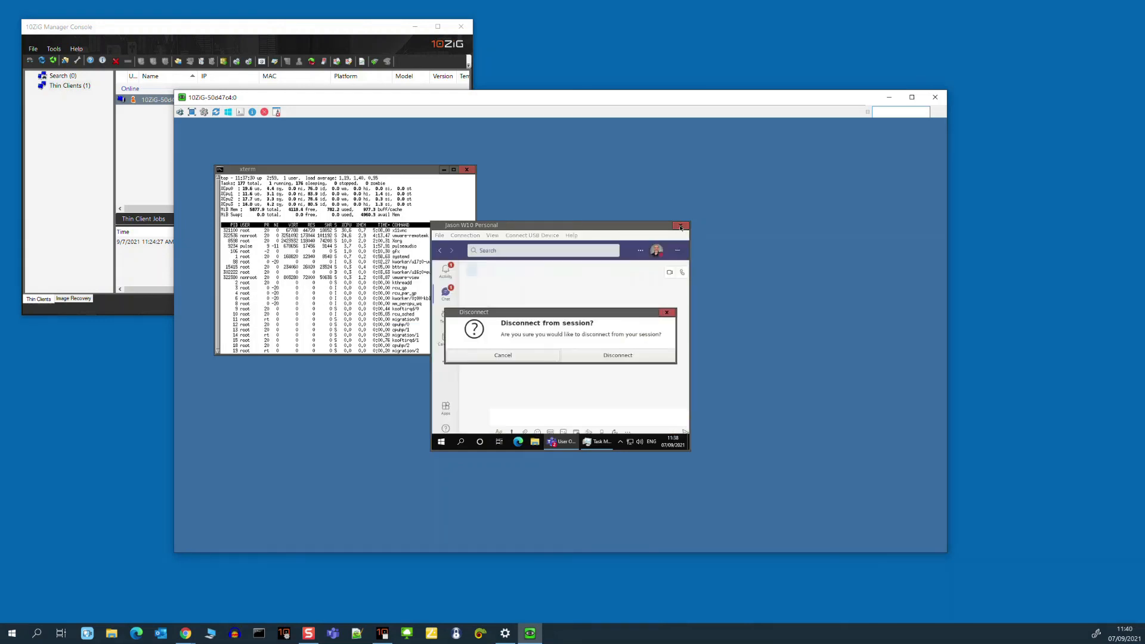